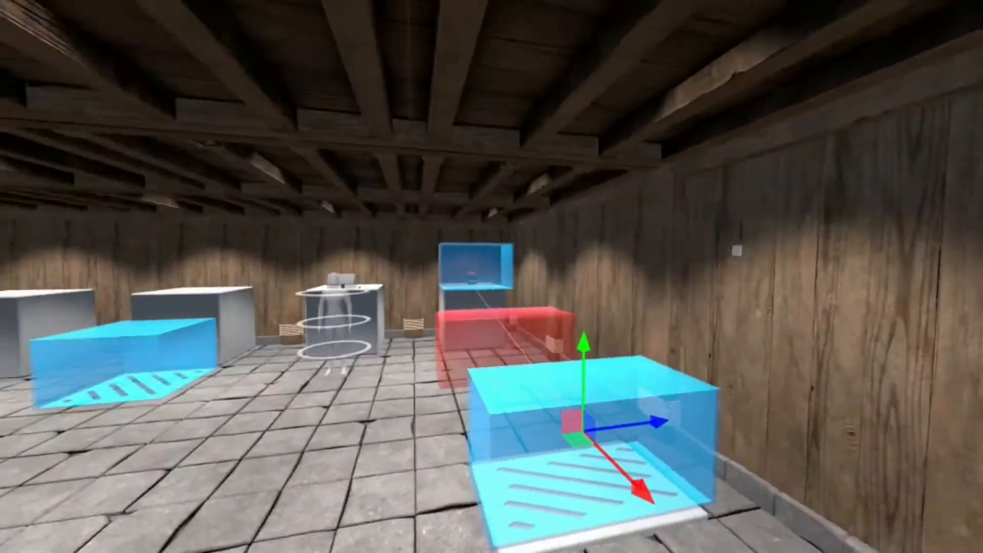
mouse_move(491, 276)
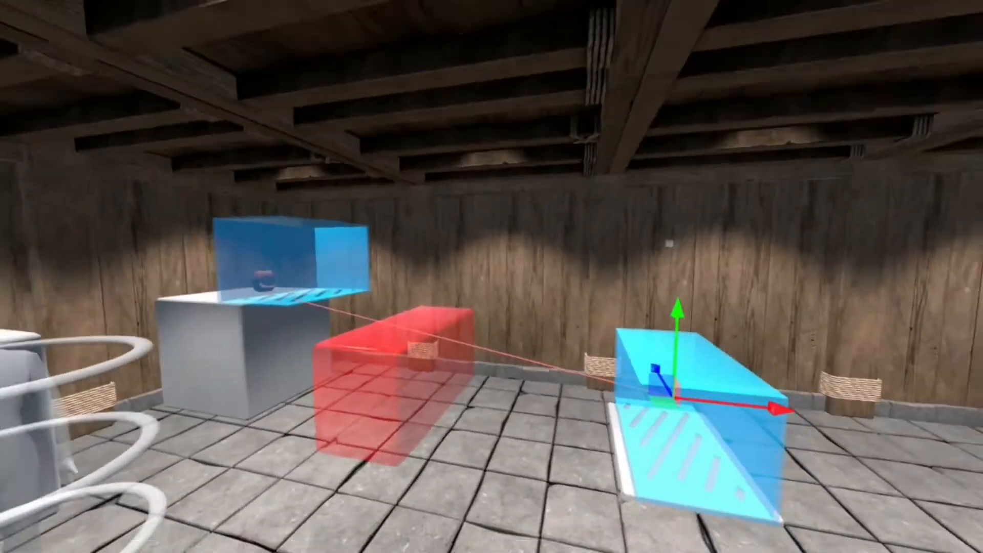
mouse_move(491, 276)
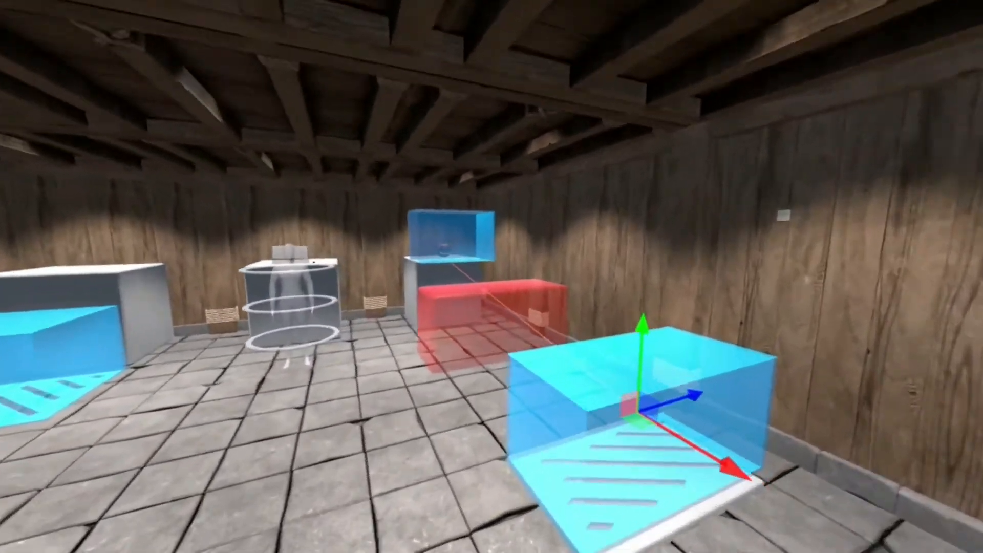
mouse_move(491, 276)
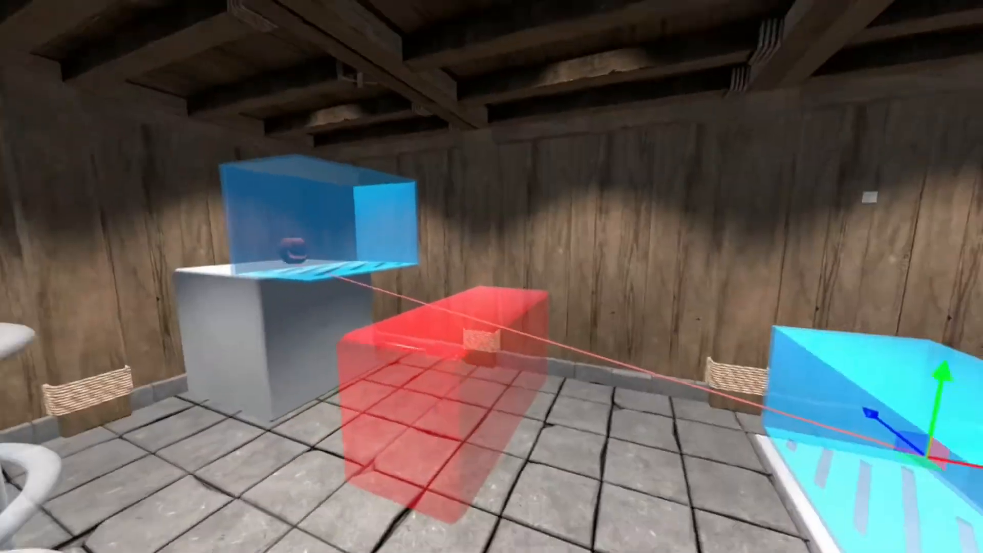
mouse_move(491, 276)
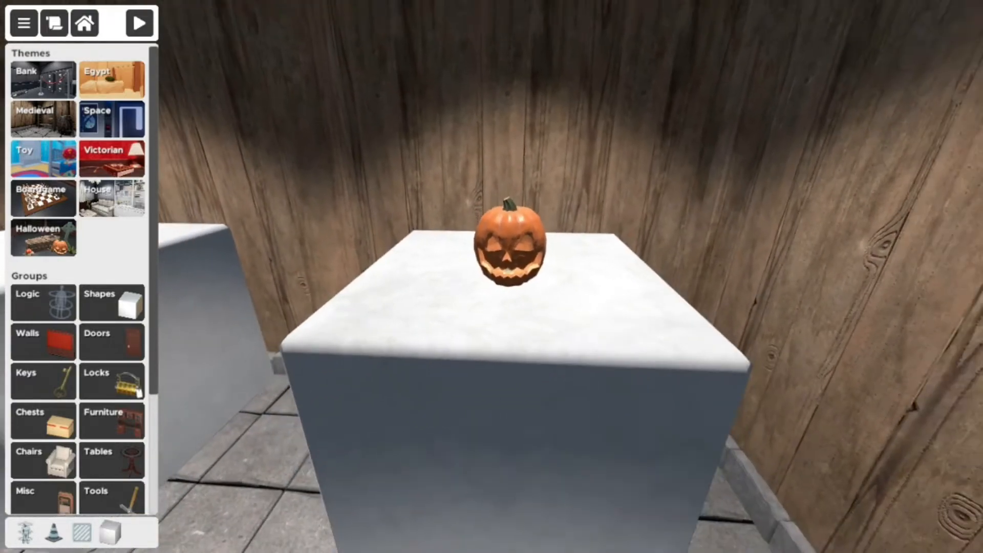
- Swap the pumpkin for a Halloween Witch Hat on the pedestal and select it
click(509, 245)
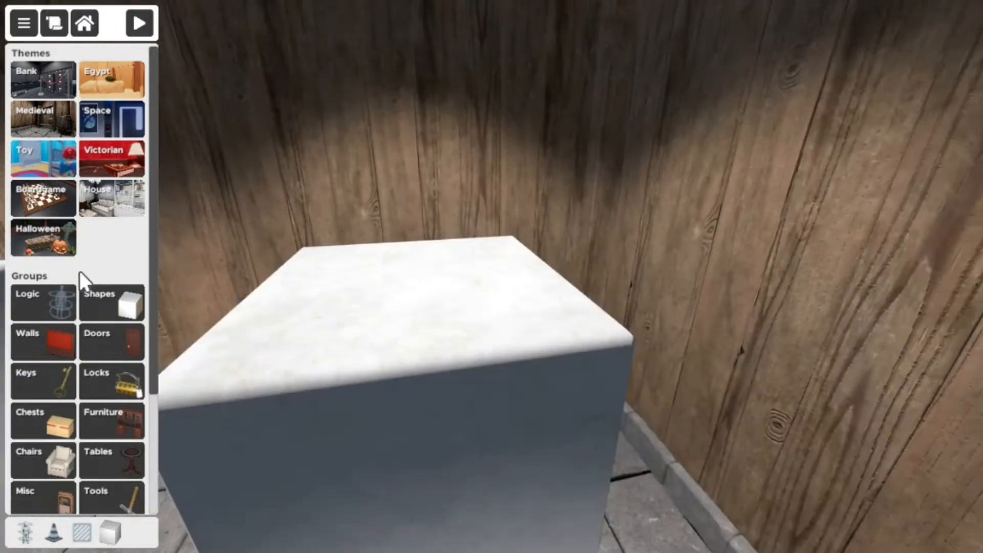
mouse_move(59, 254)
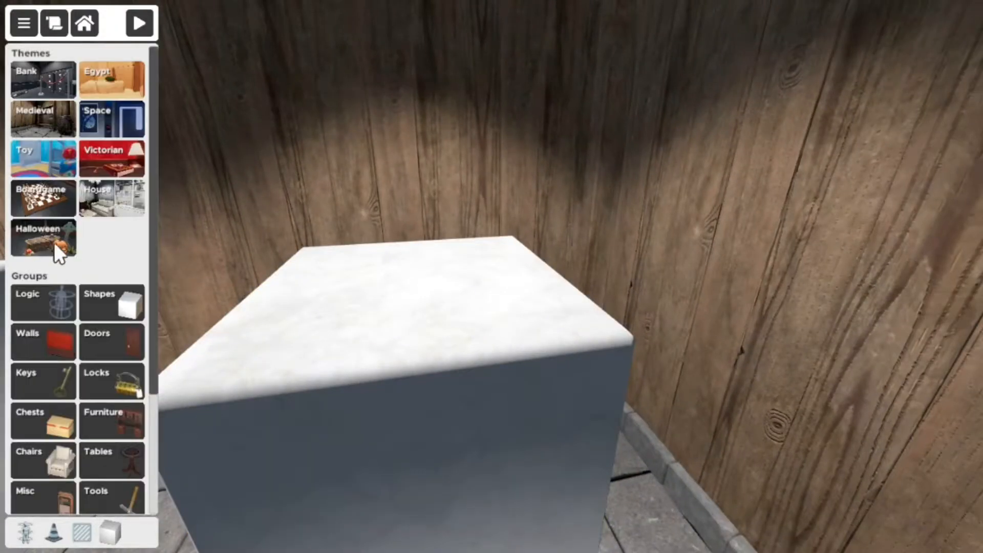
click(42, 239)
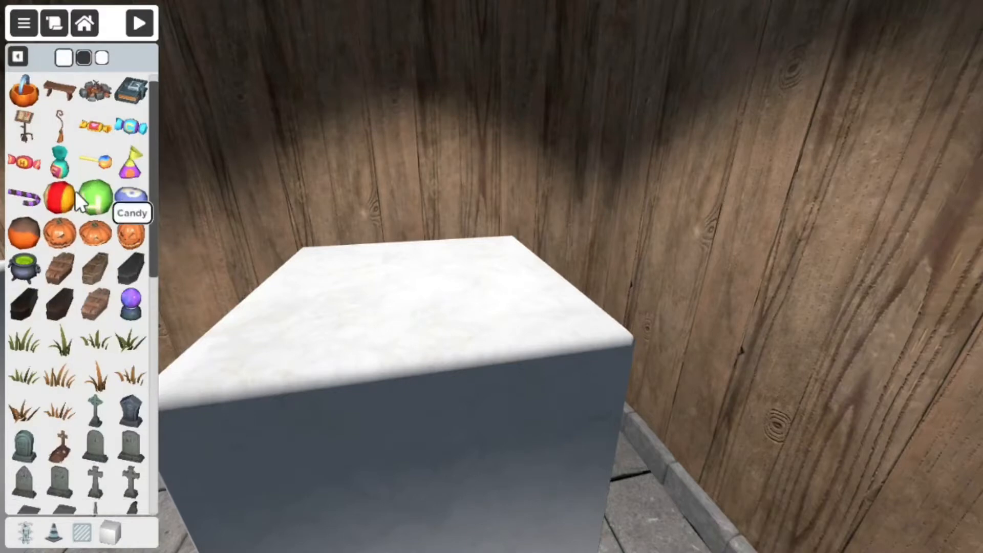
scroll(down, 3)
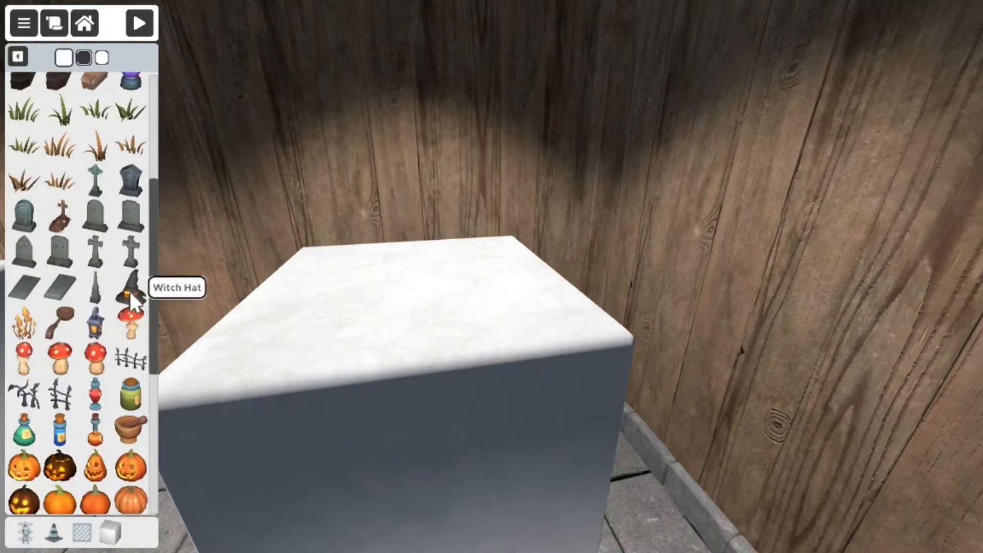
click(130, 288)
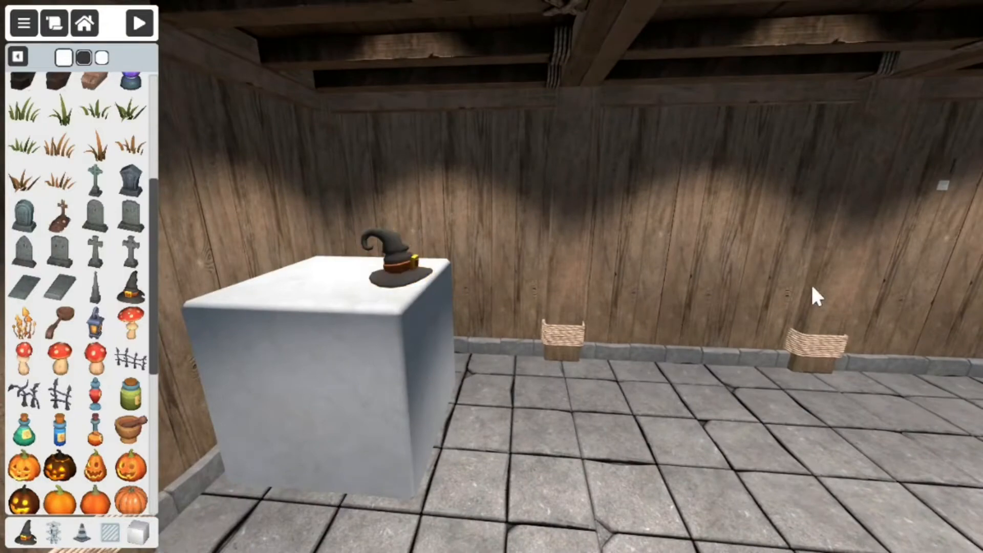
click(402, 276)
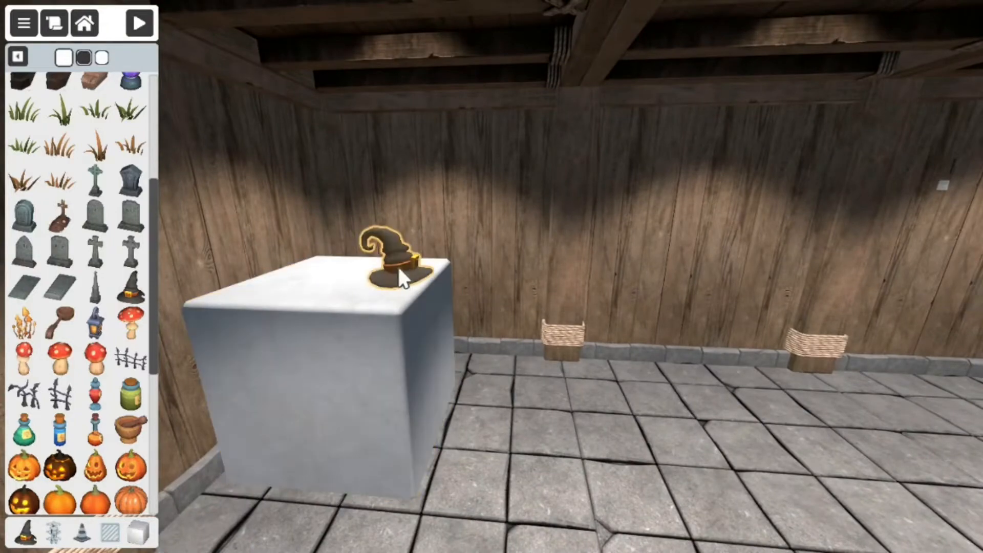
click(388, 270)
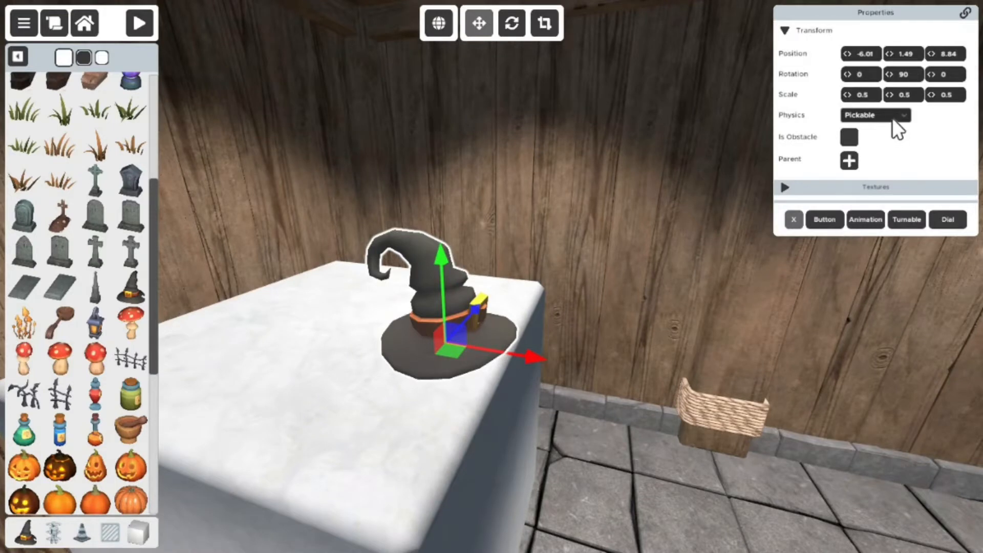
mouse_move(868, 129)
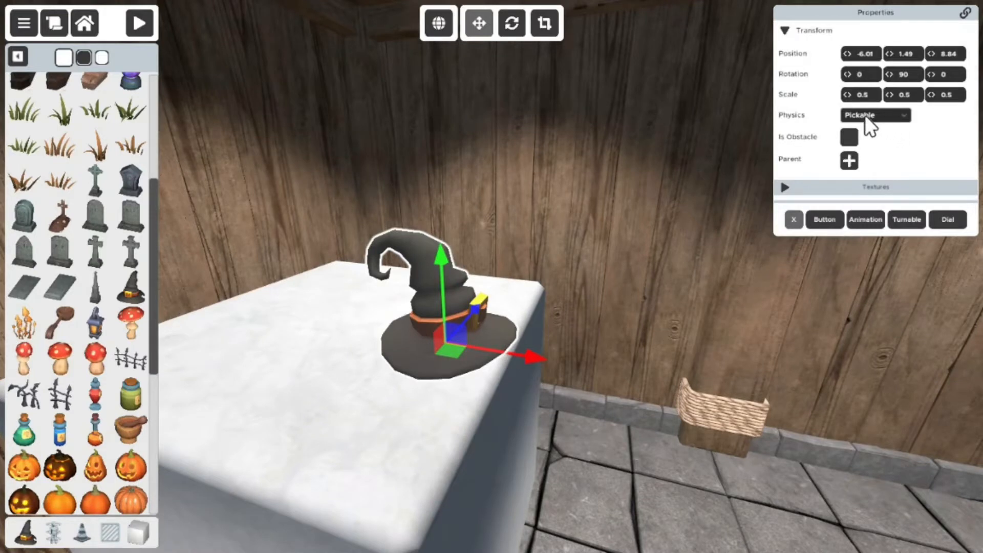
- Set the witch hat's Physics to Static so it can't be picked up
click(875, 115)
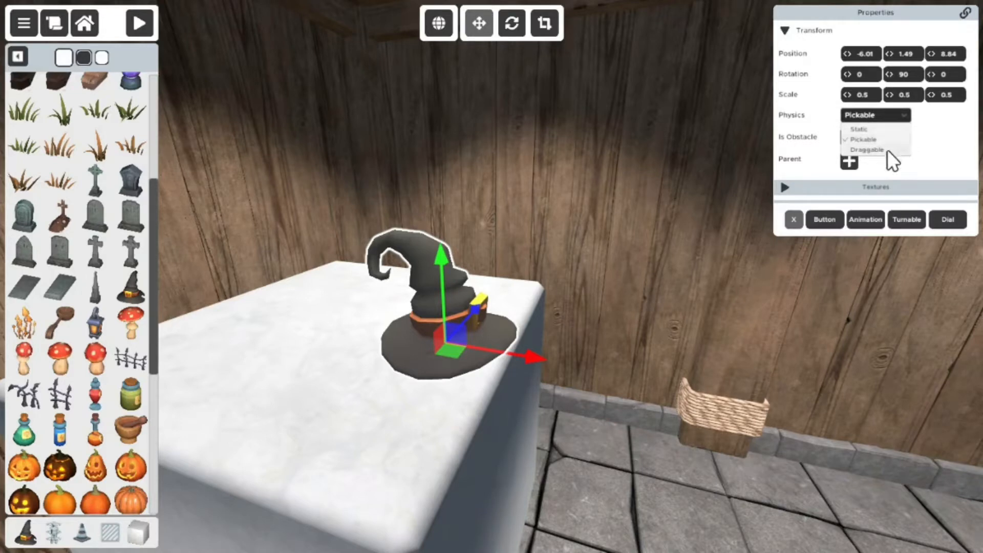
mouse_move(869, 134)
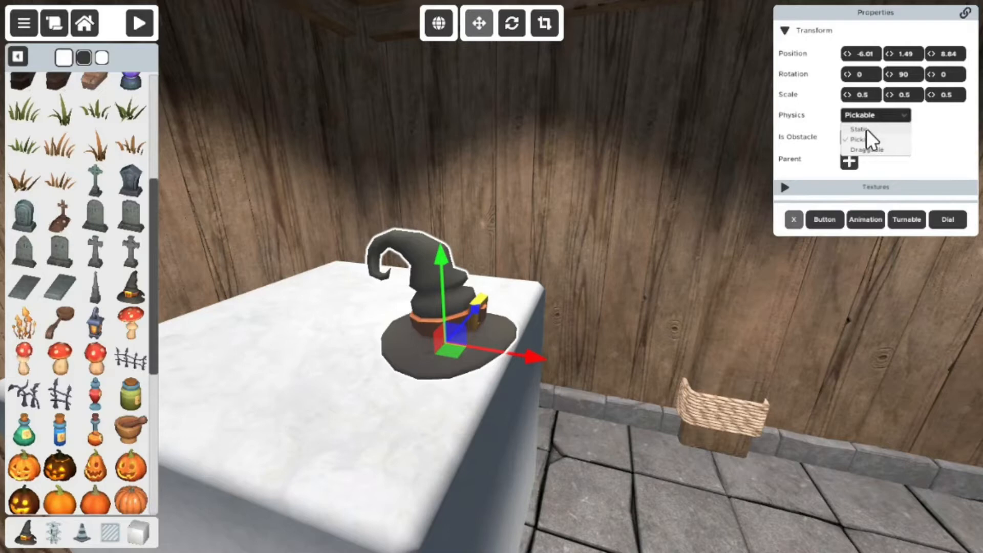
mouse_move(874, 143)
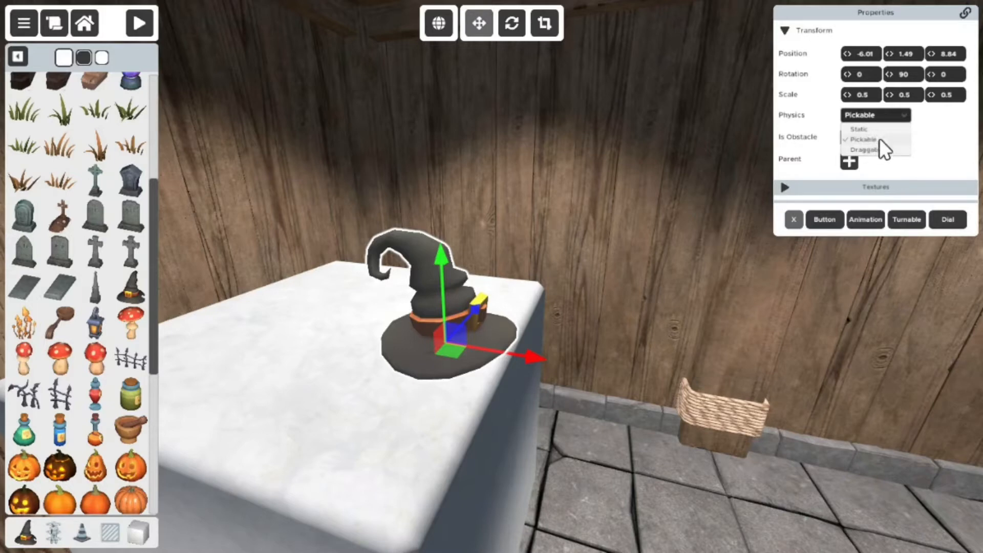
mouse_move(888, 134)
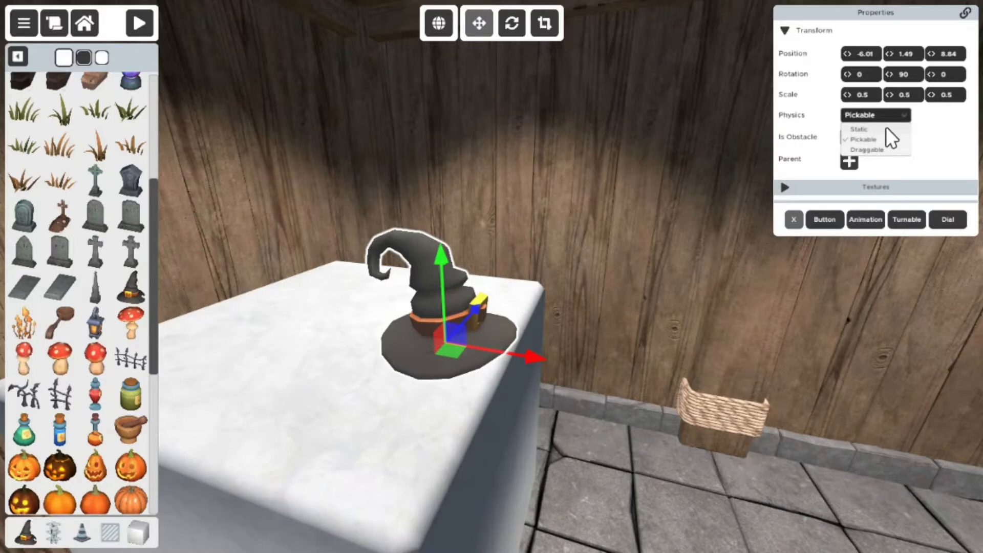
click(858, 128)
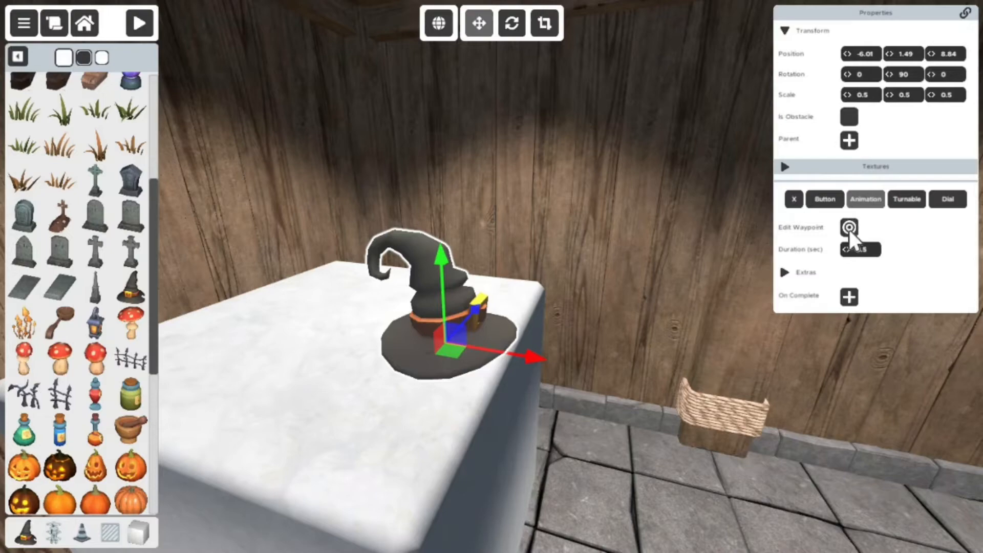
- Place the hat's animation waypoint on the floor in front of the pedestal
click(850, 227)
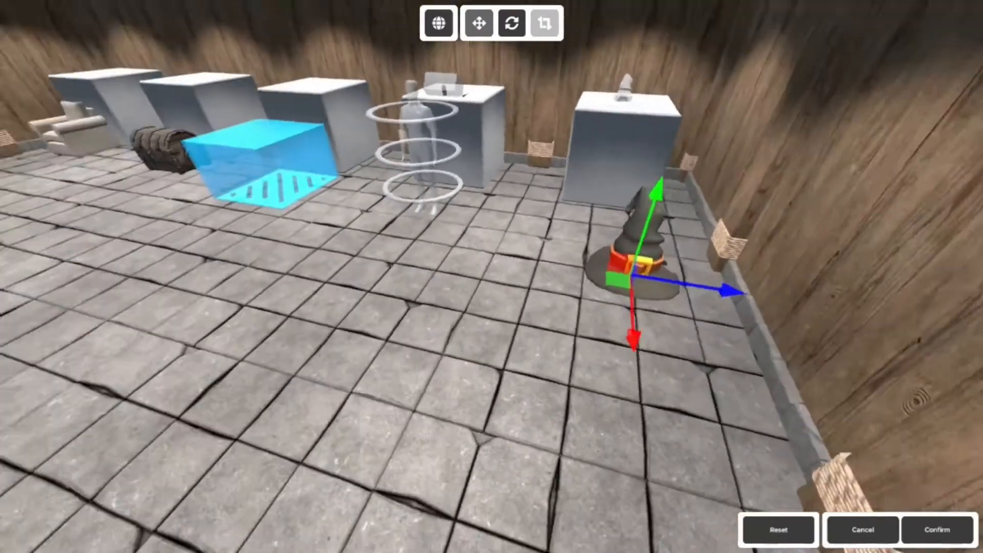
click(935, 530)
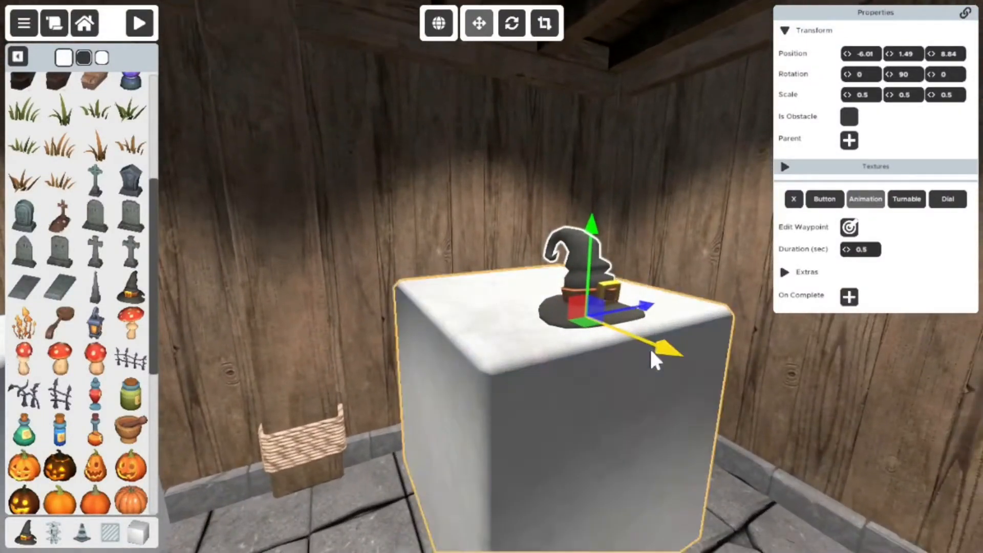
click(139, 23)
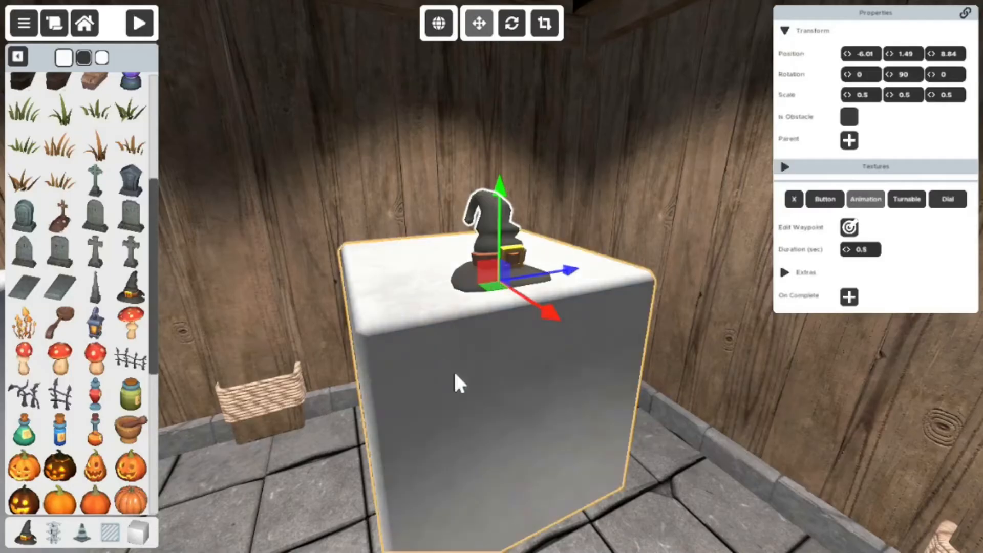
click(875, 114)
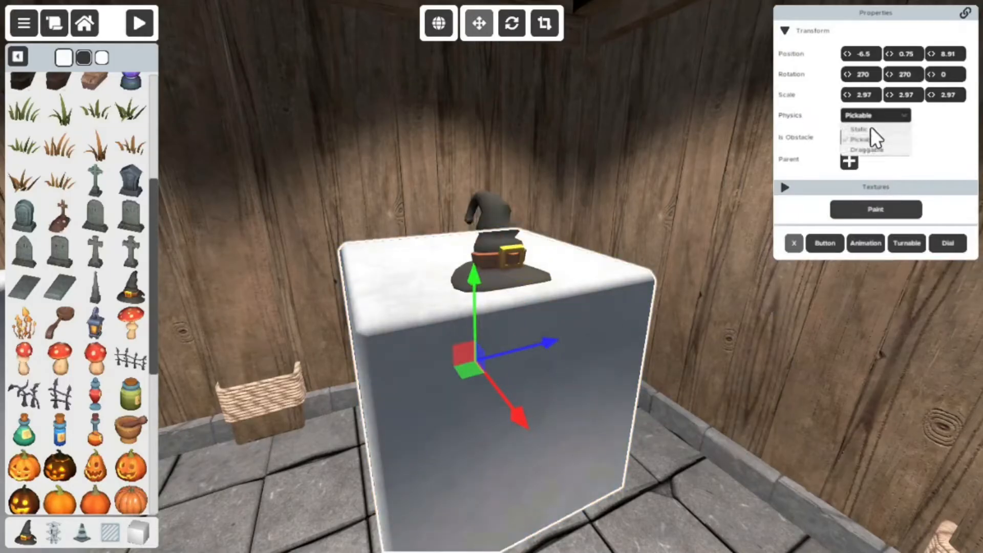
click(865, 243)
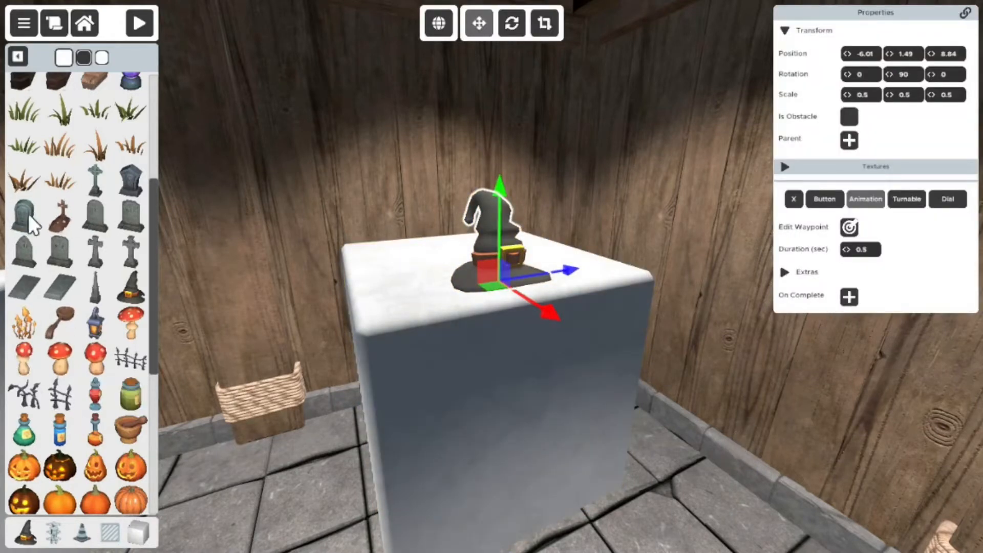
- Place a Logic Trigger zone on the floor near the pedestal
click(18, 56)
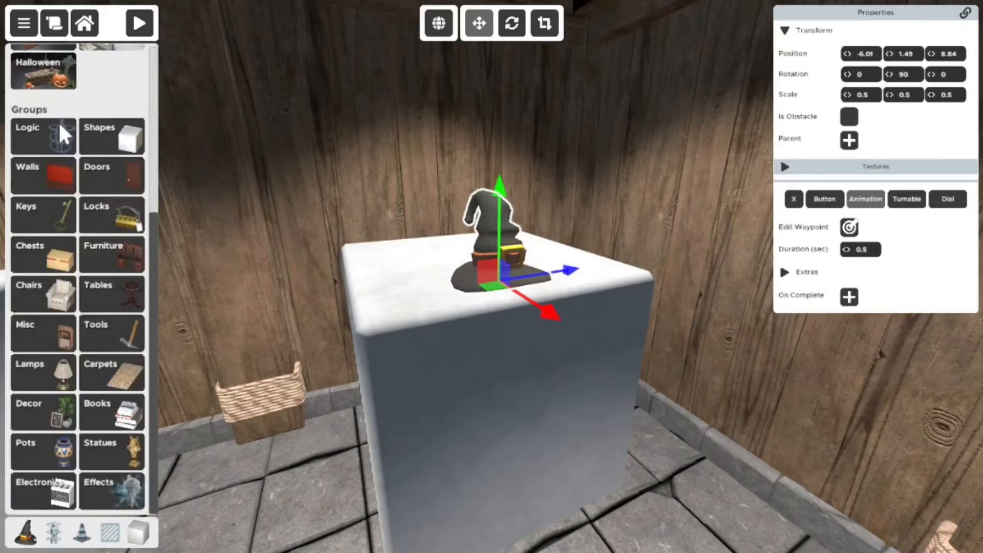
mouse_move(125, 542)
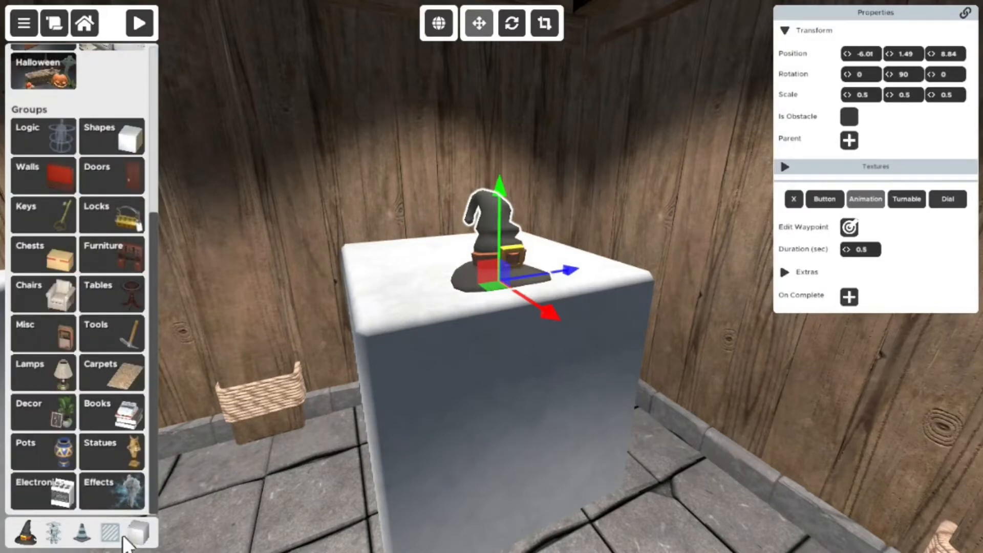
mouse_move(59, 164)
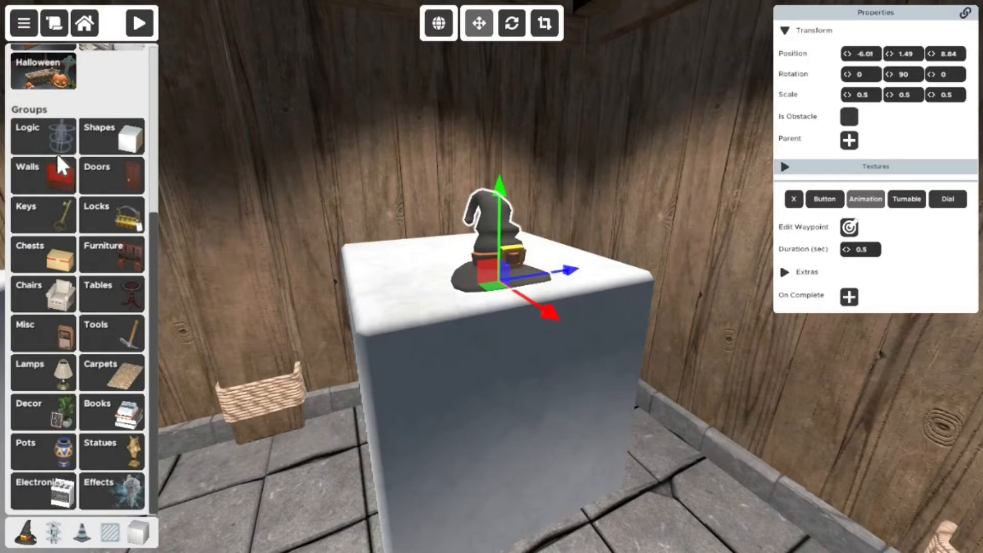
click(27, 136)
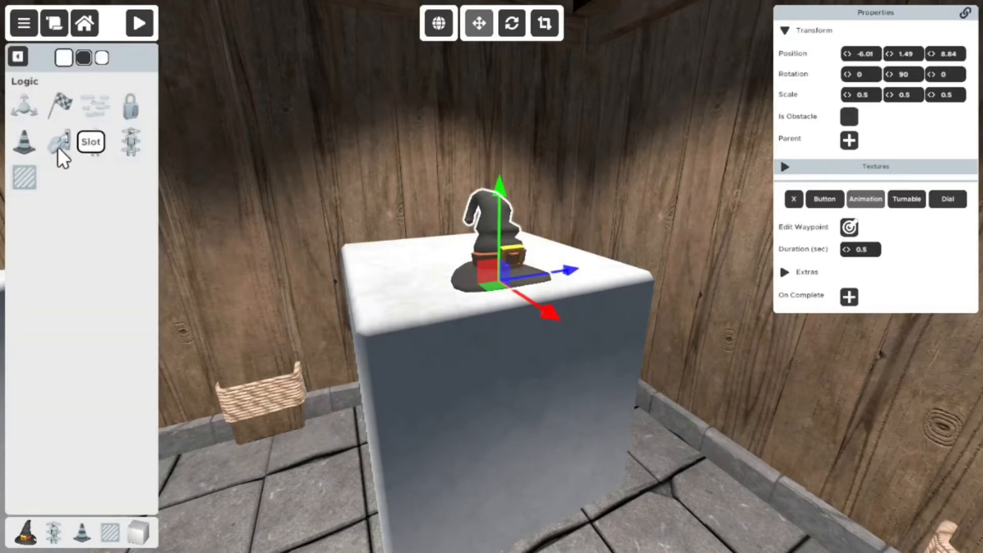
mouse_move(25, 176)
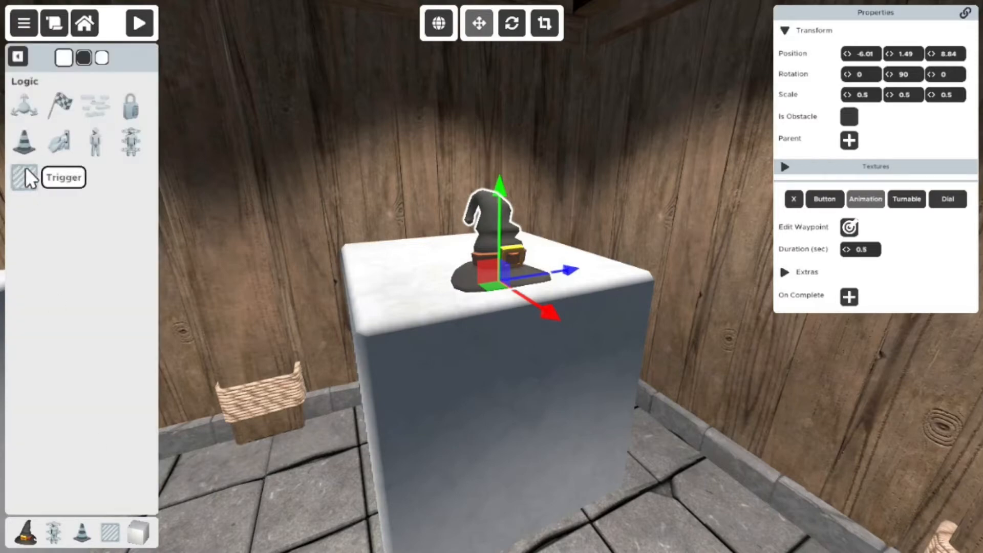
click(24, 174)
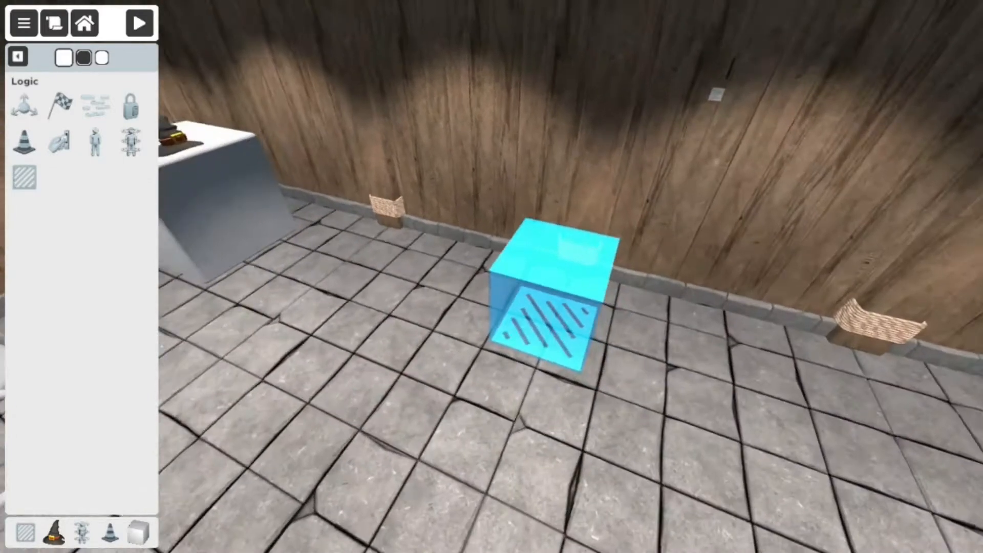
click(17, 57)
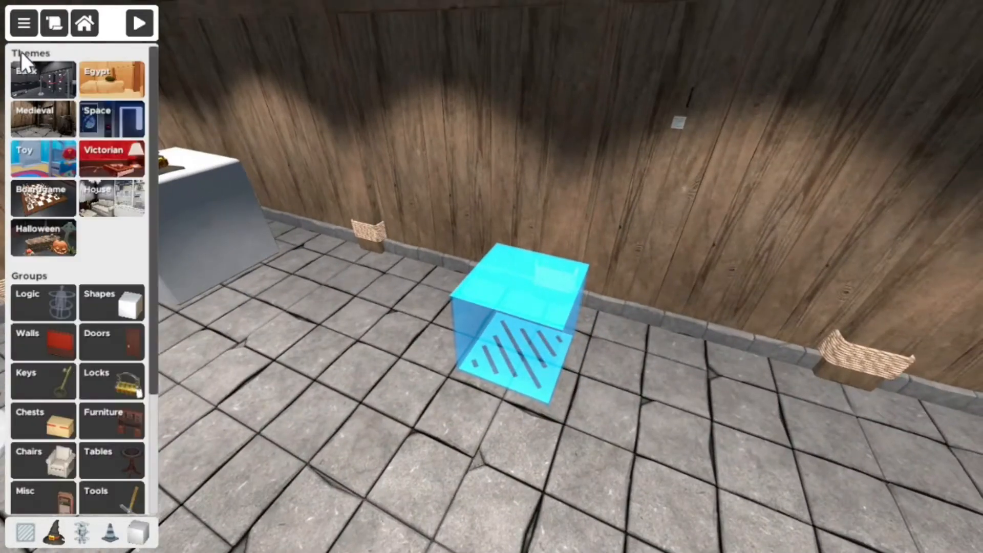
- Set the floor trigger to Triggers By Player with the witch hat as Enter Action
click(518, 319)
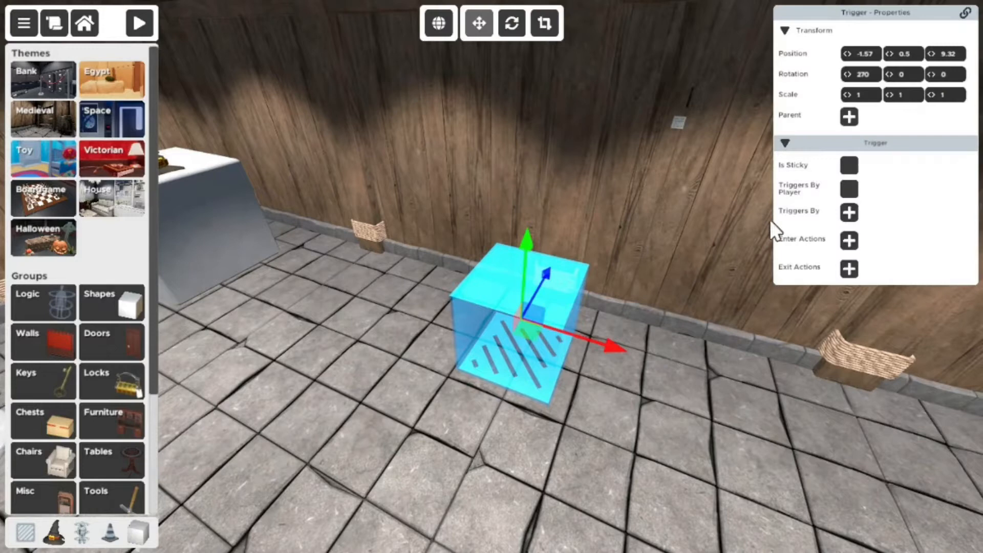
mouse_move(852, 201)
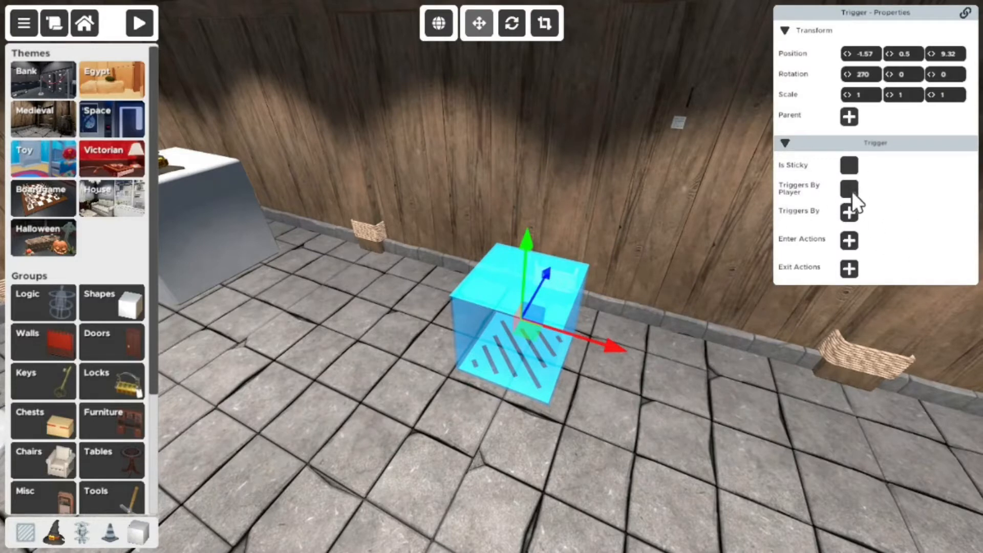
click(849, 189)
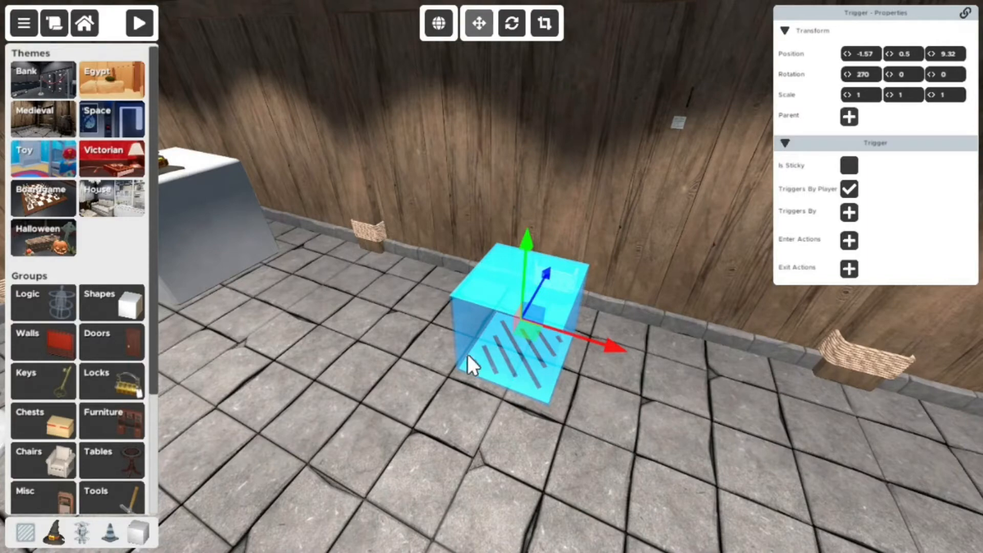
mouse_move(726, 299)
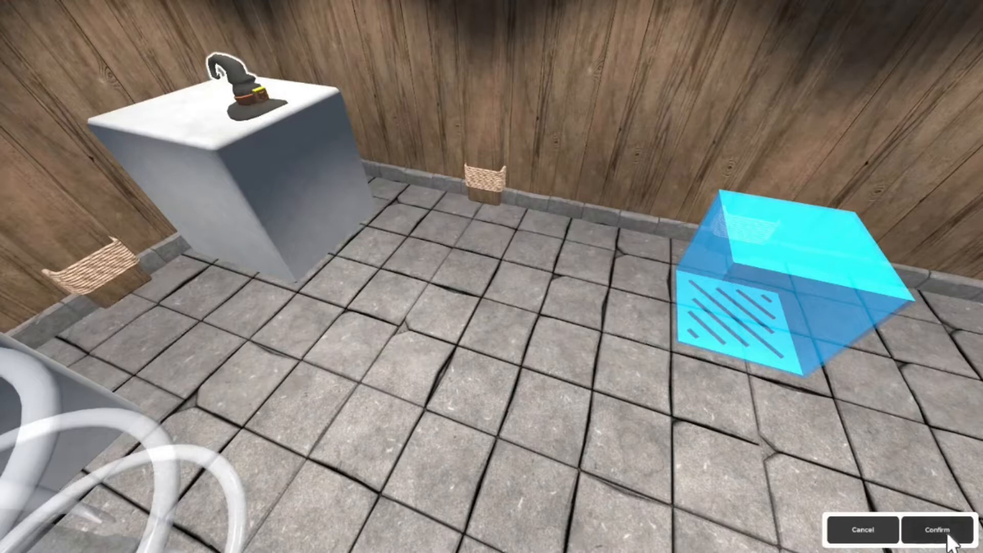
click(933, 529)
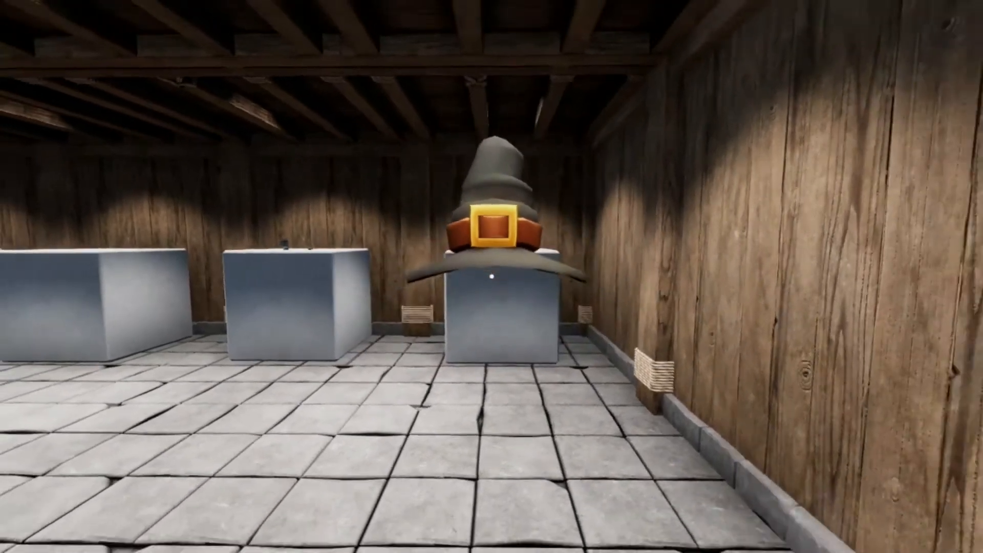
mouse_move(492, 277)
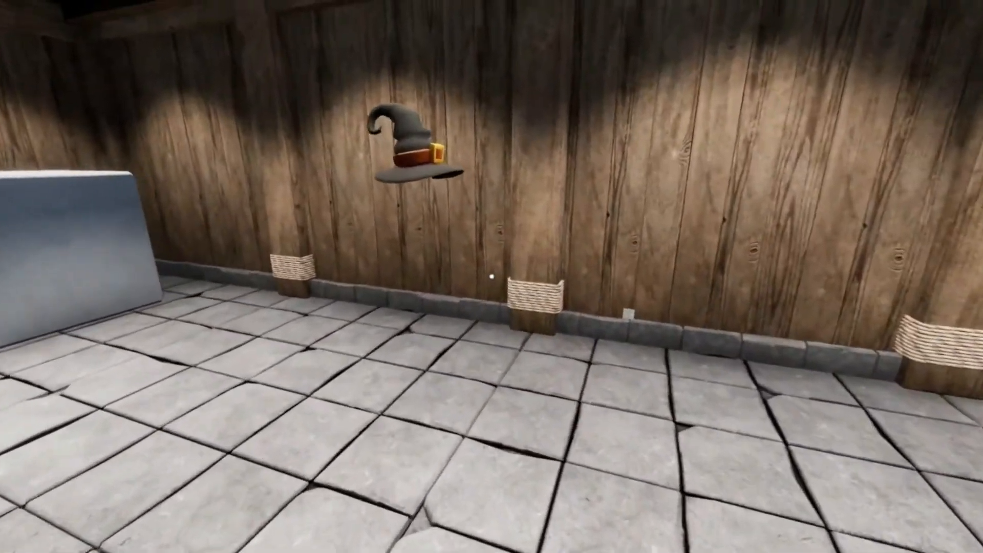
mouse_move(492, 276)
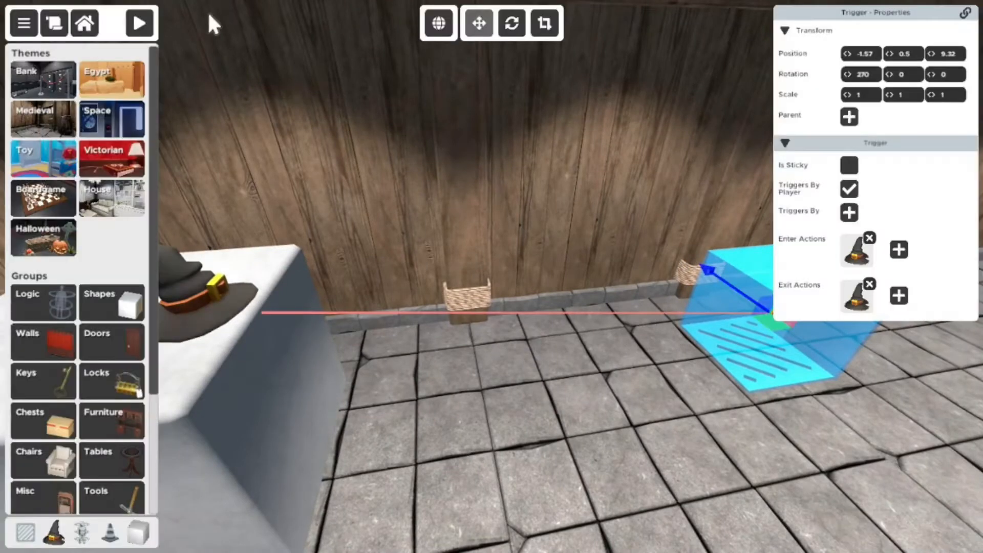
- Playtest the room, walking into the trigger to watch the hat fly
click(139, 24)
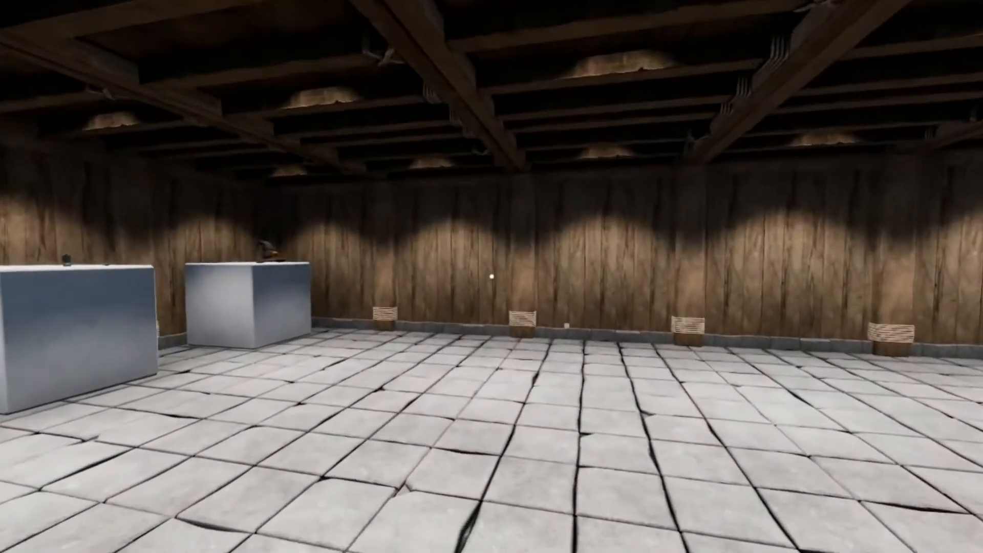
mouse_move(492, 277)
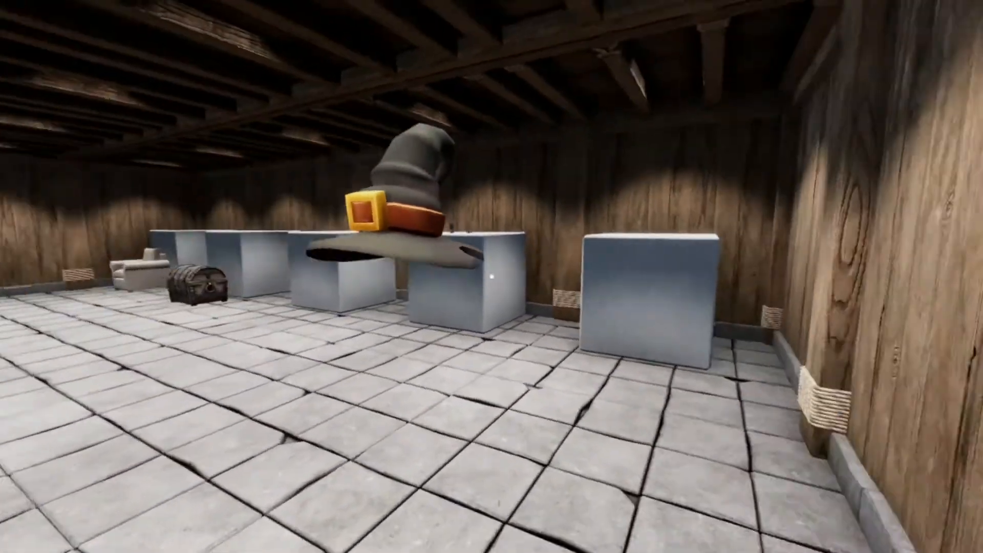
mouse_move(492, 276)
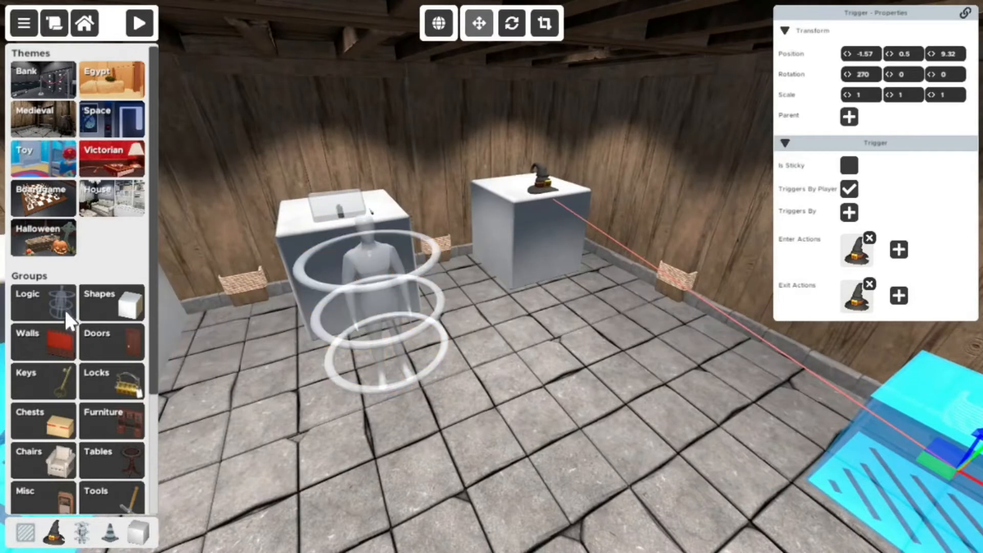
- Place a rotated Teleport point and a second Trigger above the hat
click(27, 294)
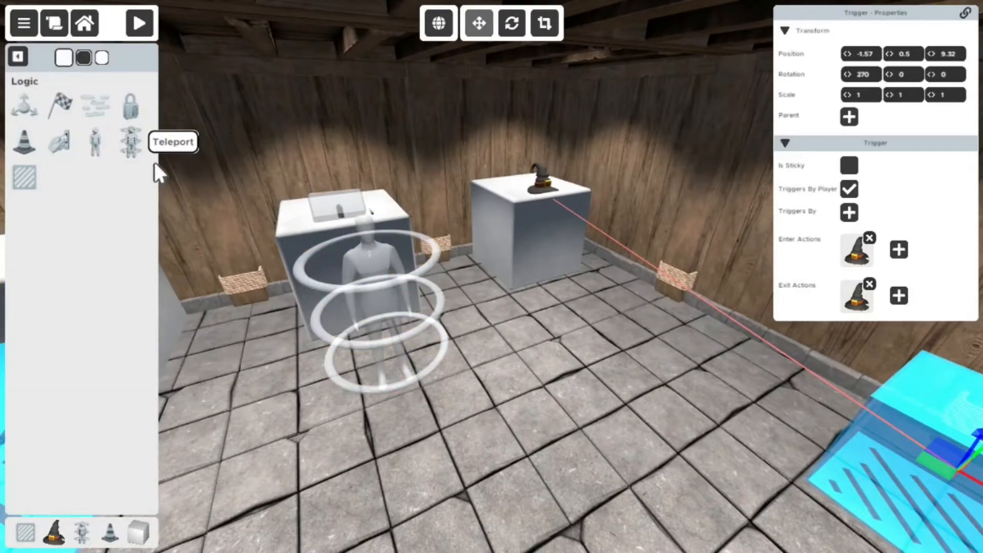
mouse_move(556, 437)
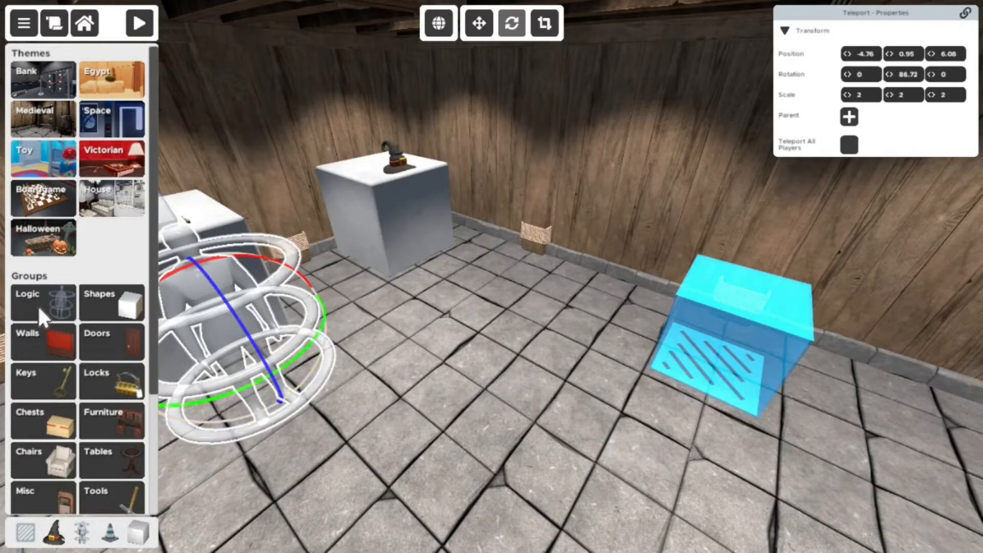
click(43, 302)
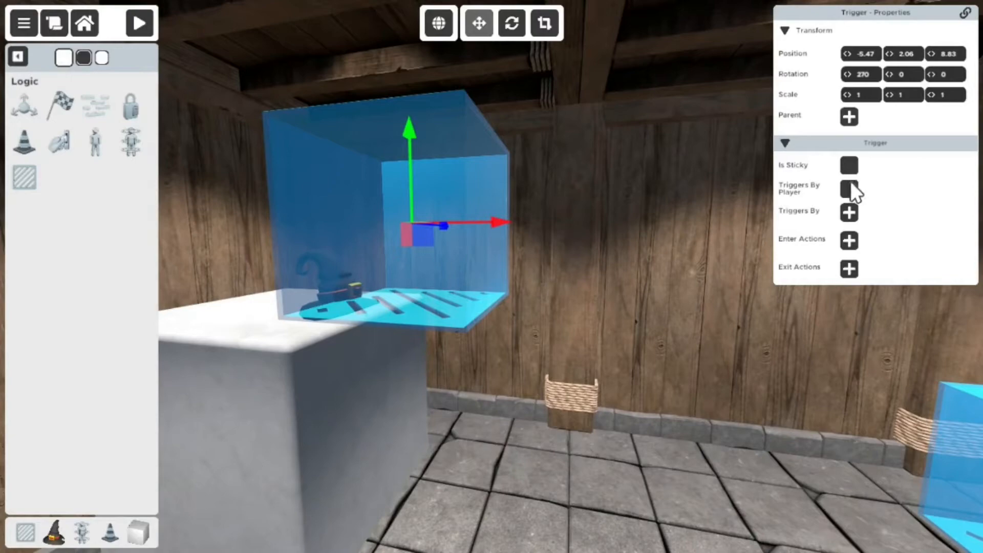
- Tick Triggers By Player on the upper trigger and attach it as the hat's child
click(849, 189)
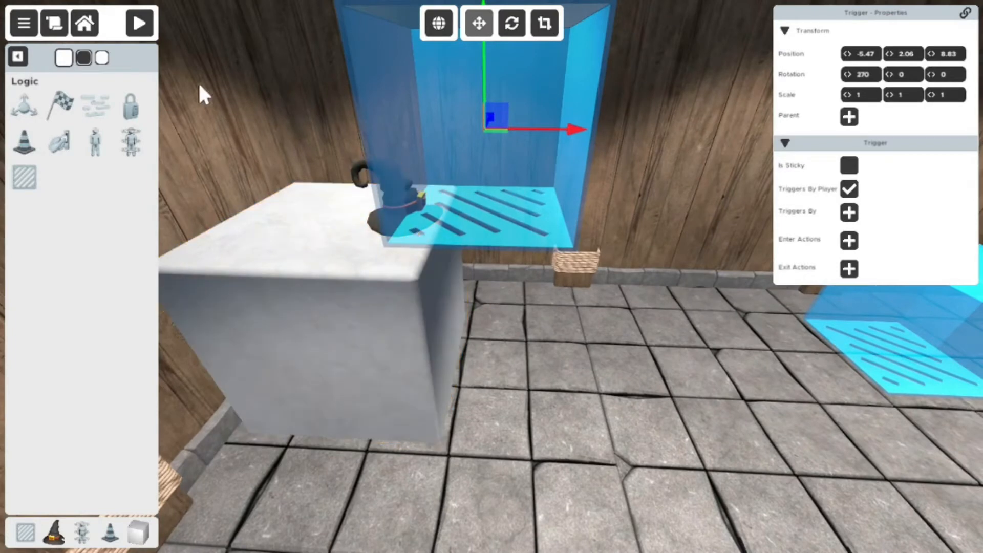
click(139, 23)
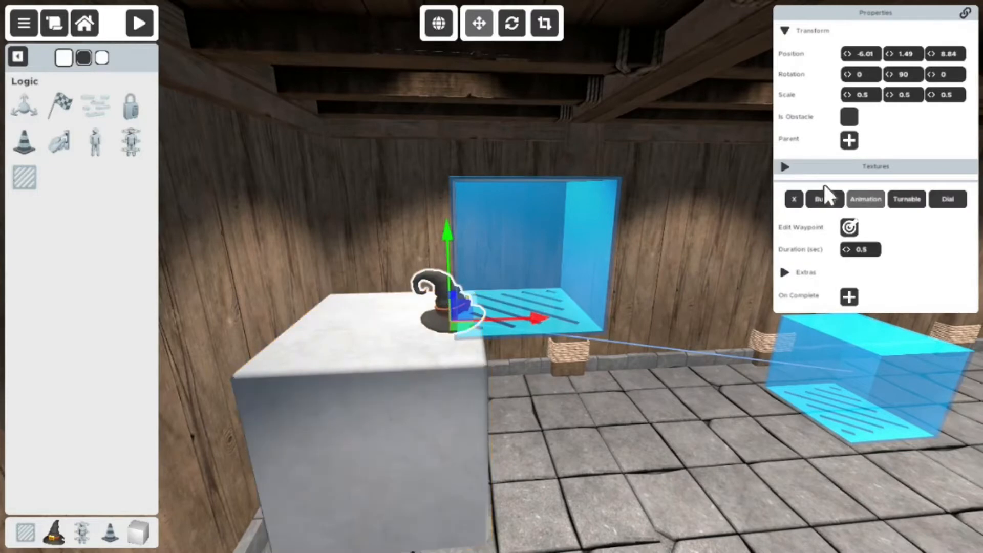
click(849, 227)
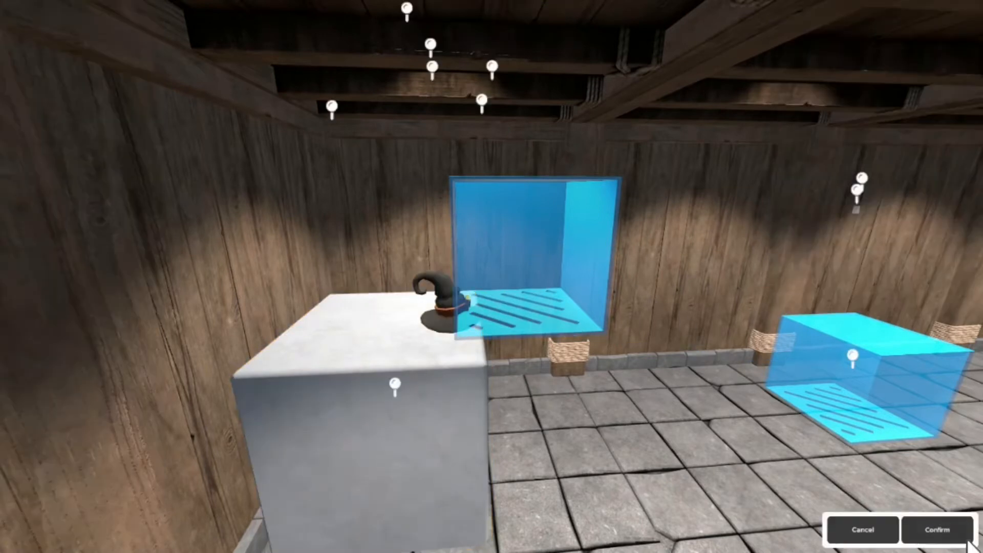
click(936, 530)
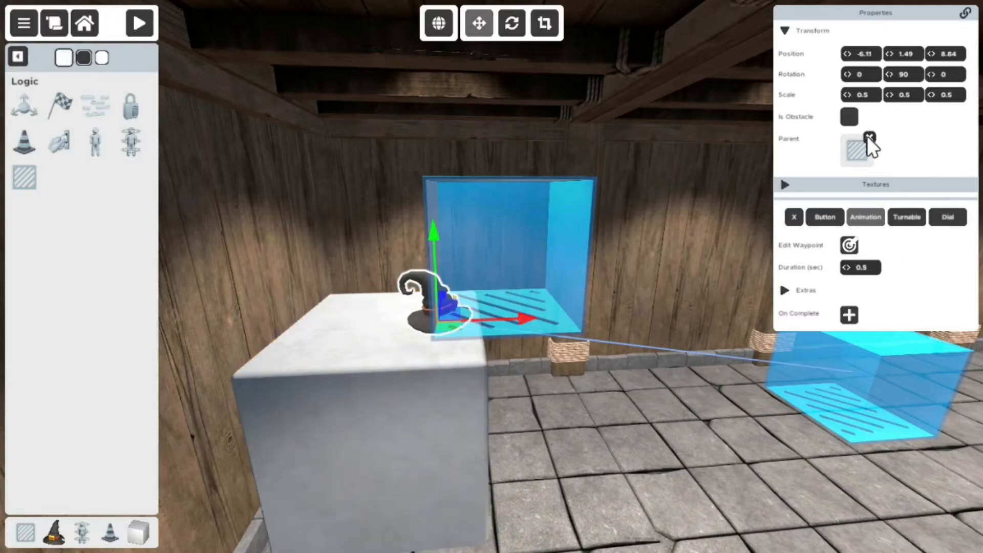
click(871, 139)
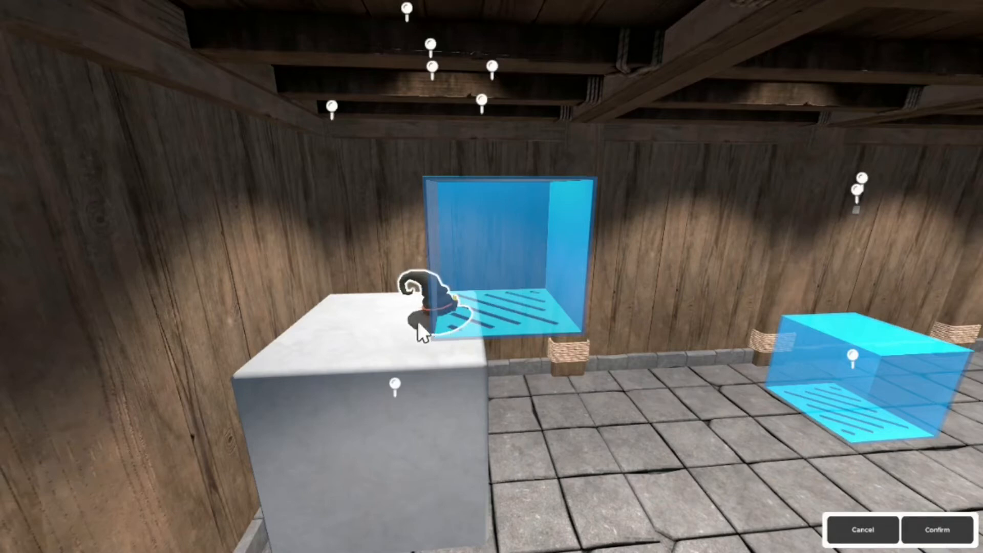
mouse_move(620, 248)
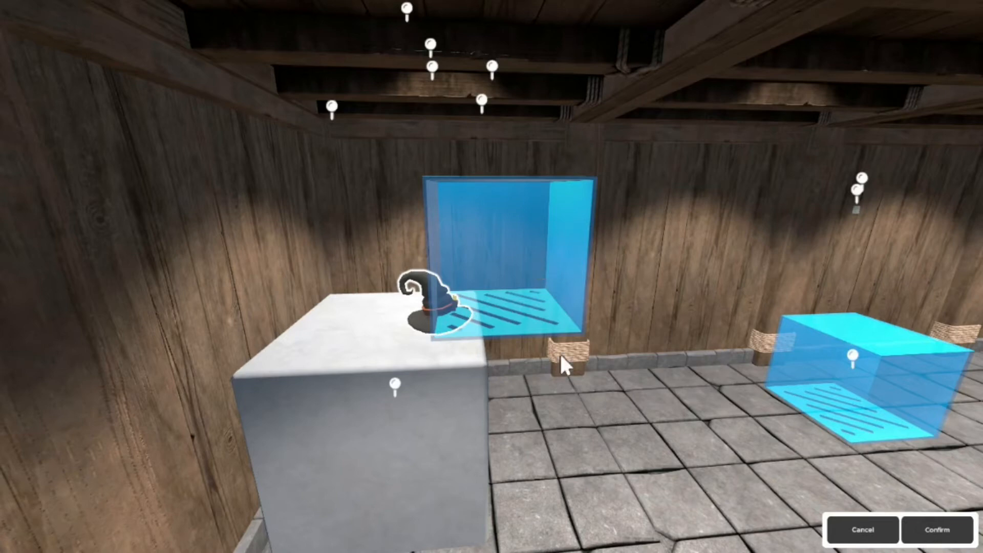
mouse_move(373, 329)
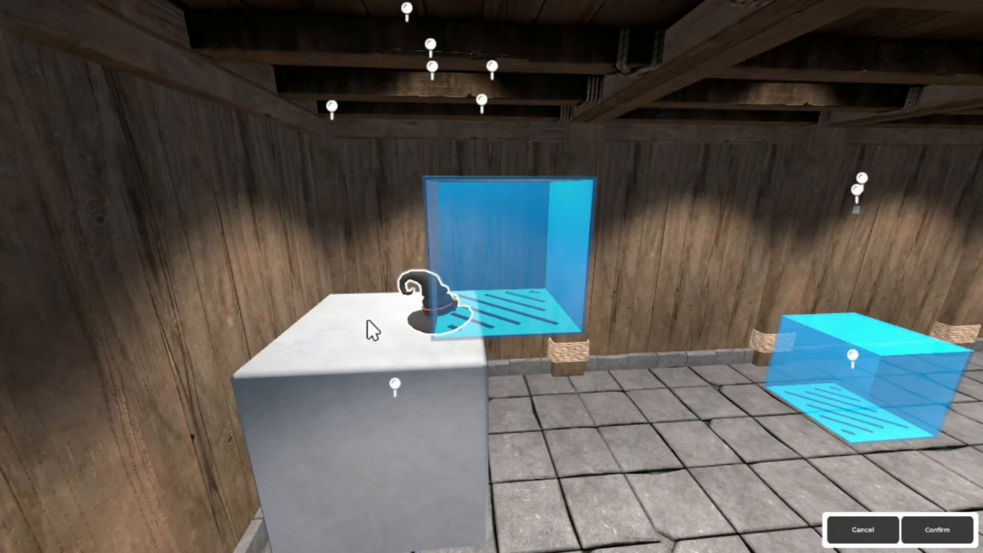
mouse_move(978, 540)
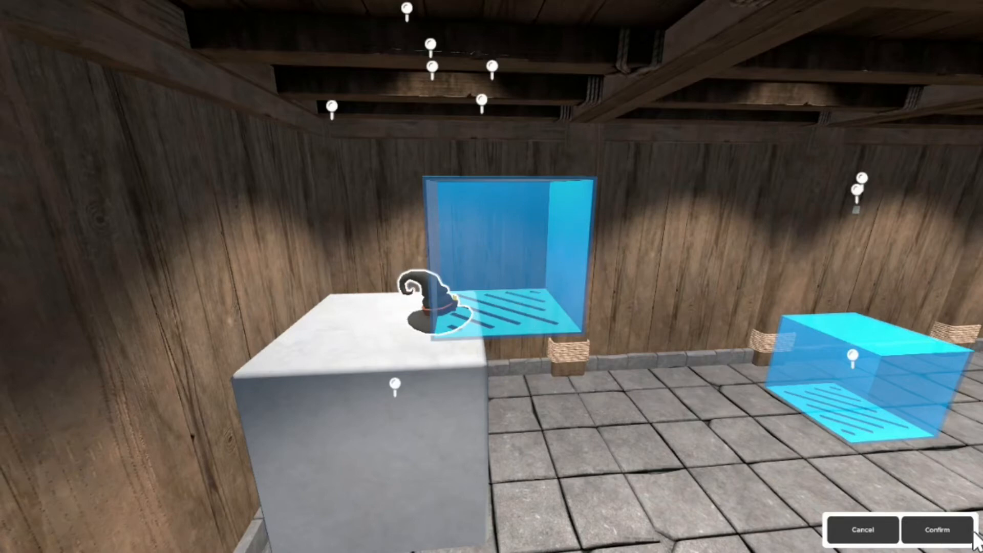
click(935, 529)
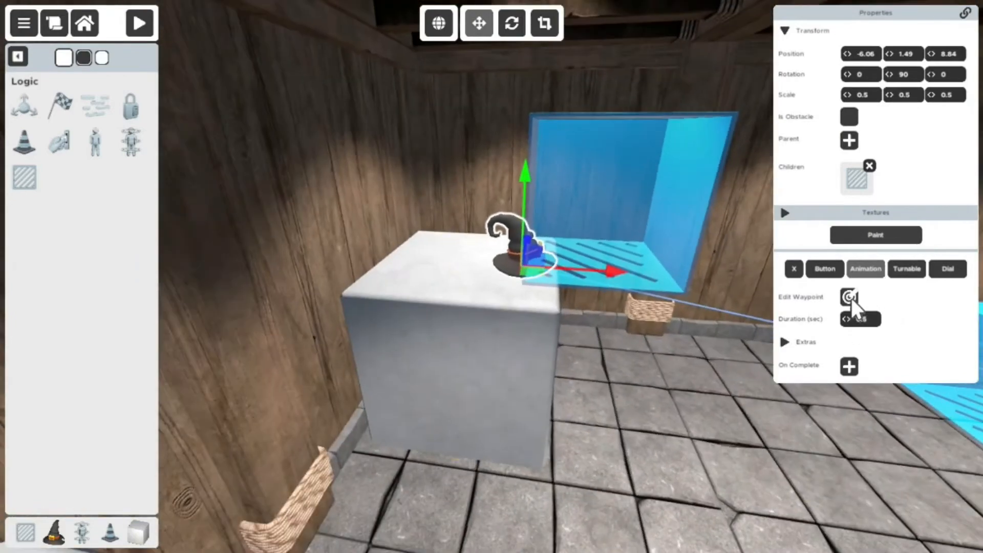
- Adjust the hat's animation waypoint and add the teleport as the hat trigger's Enter Action
click(849, 298)
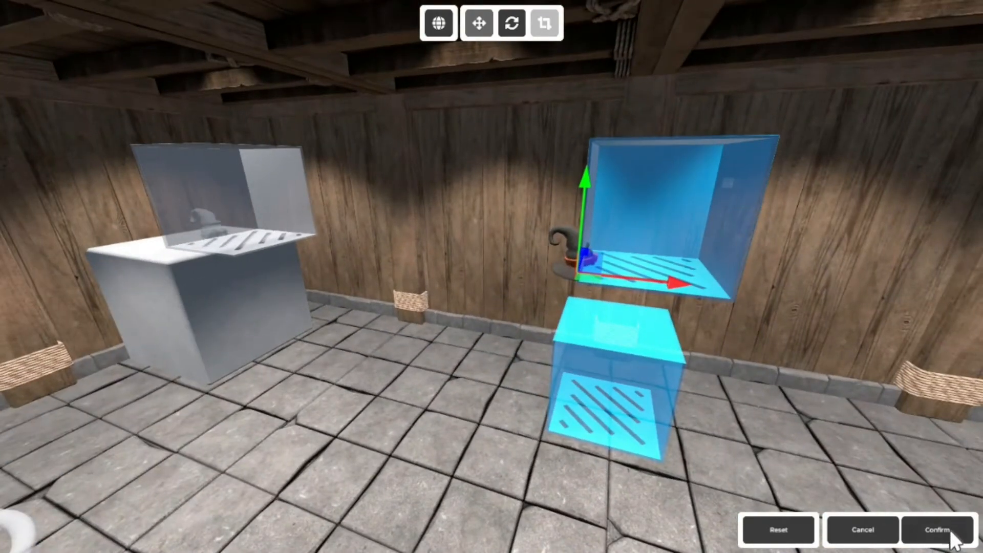
click(936, 530)
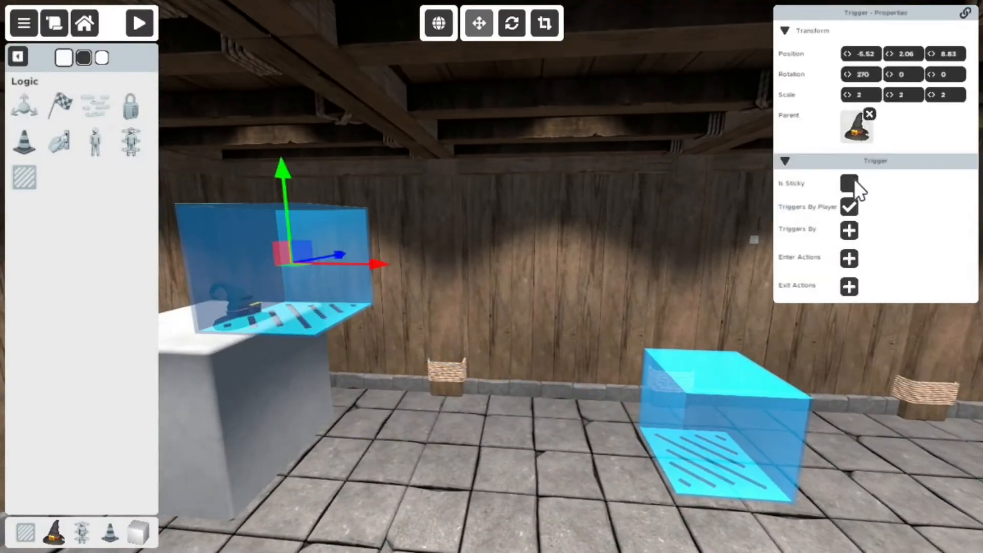
mouse_move(852, 262)
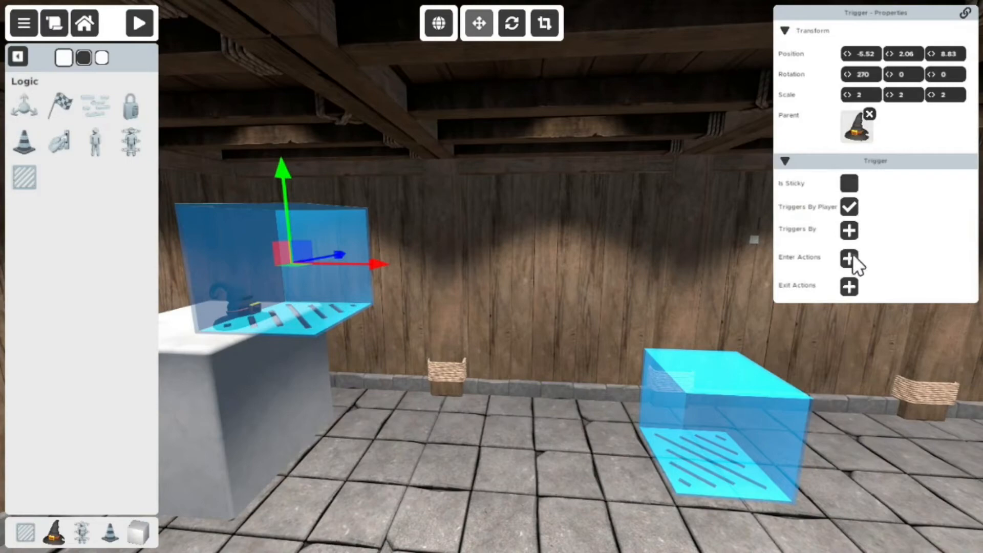
click(139, 23)
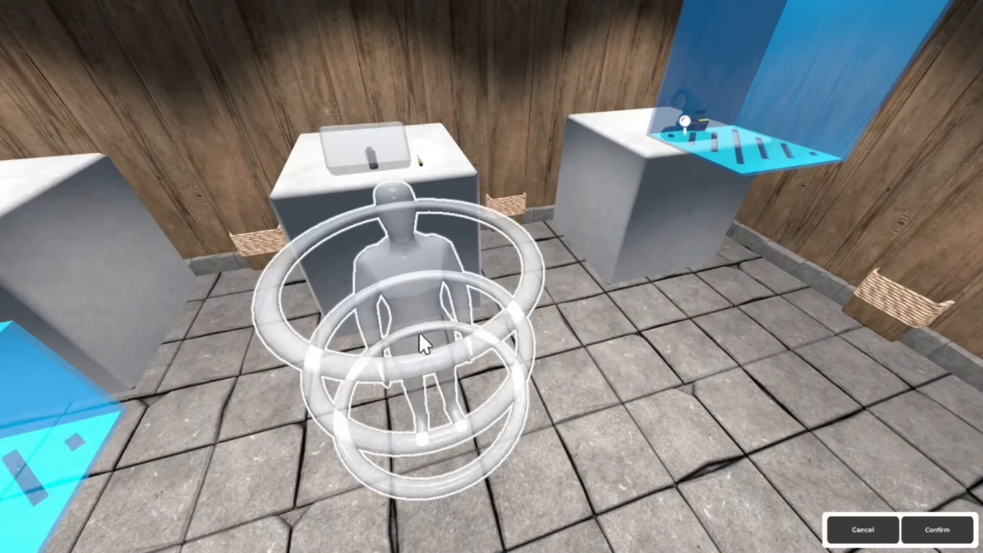
click(935, 530)
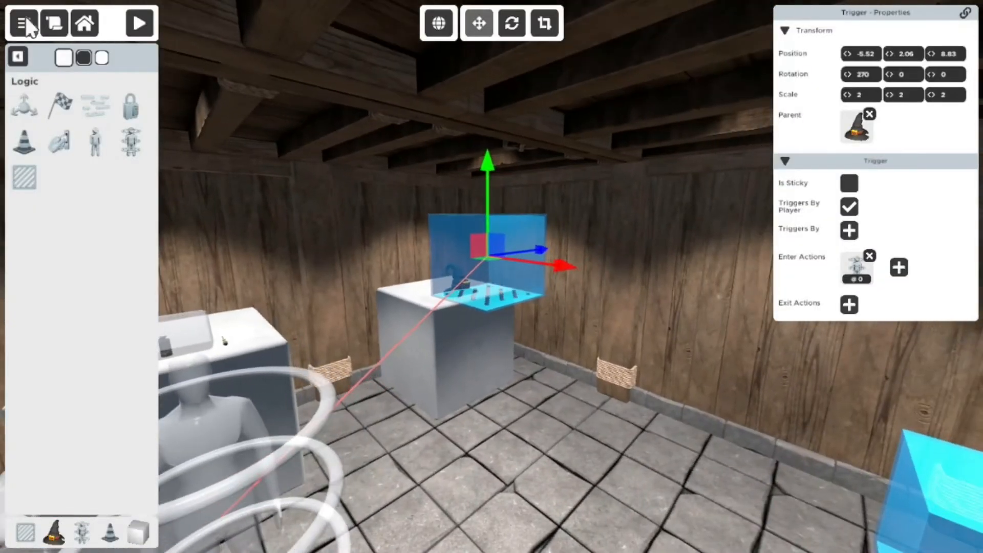
mouse_move(140, 23)
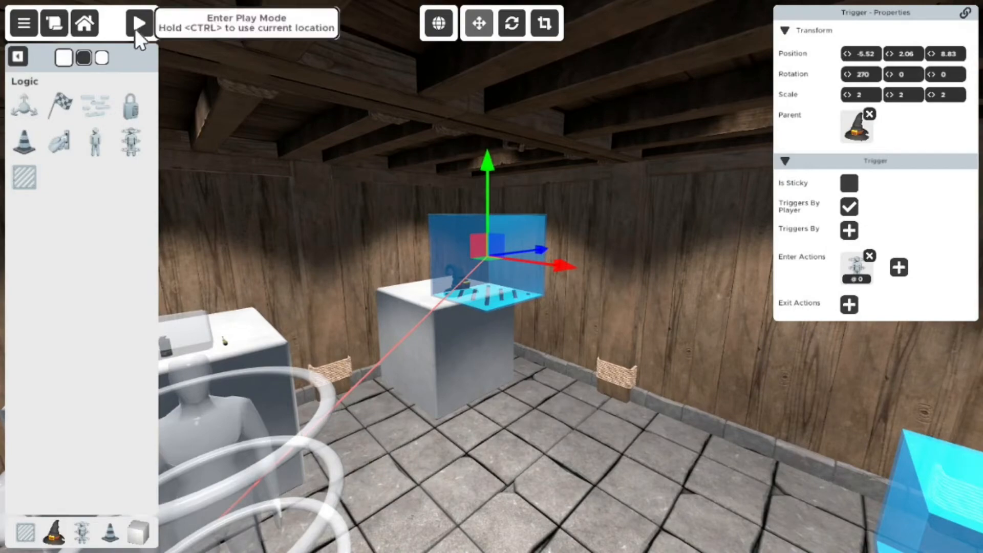
click(139, 23)
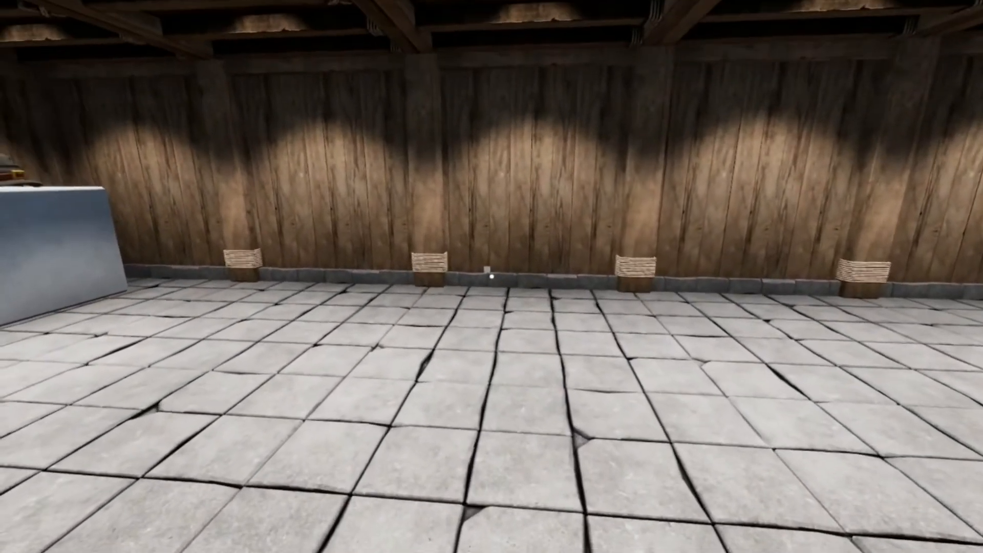
mouse_move(492, 276)
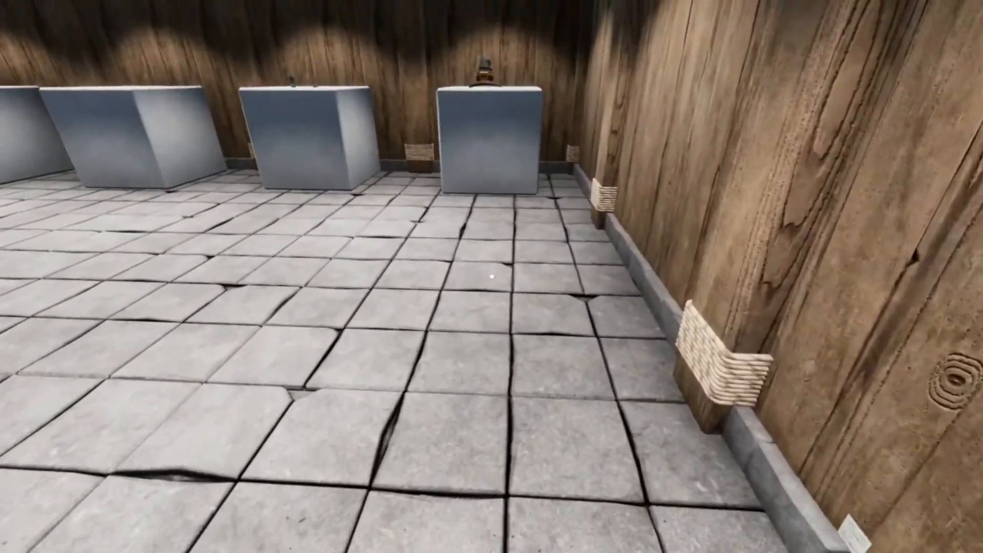
mouse_move(492, 277)
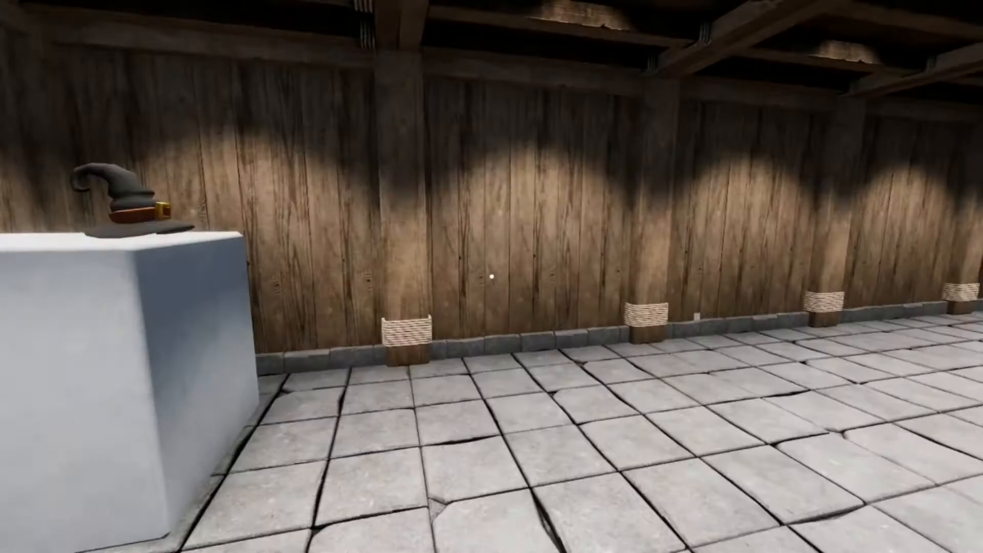
mouse_move(492, 276)
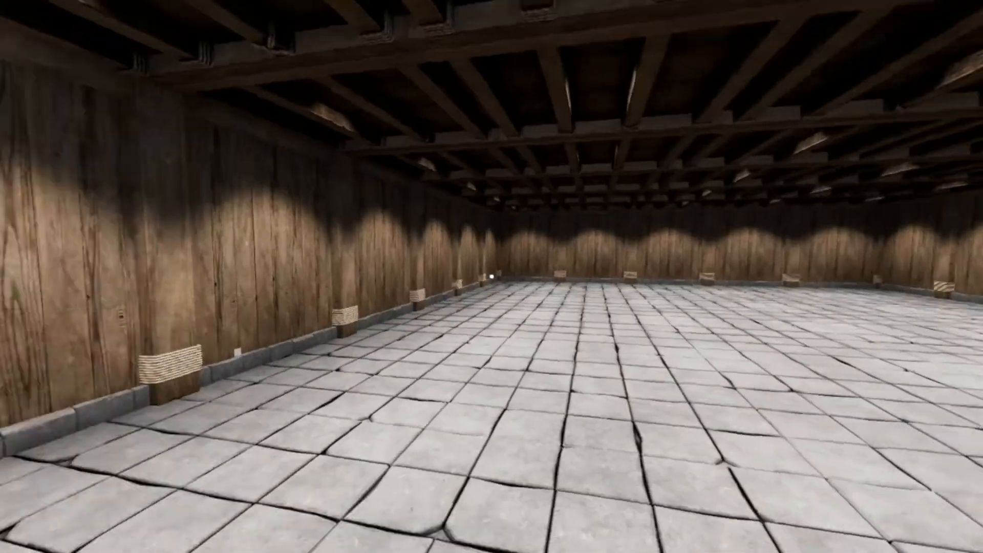
mouse_move(492, 277)
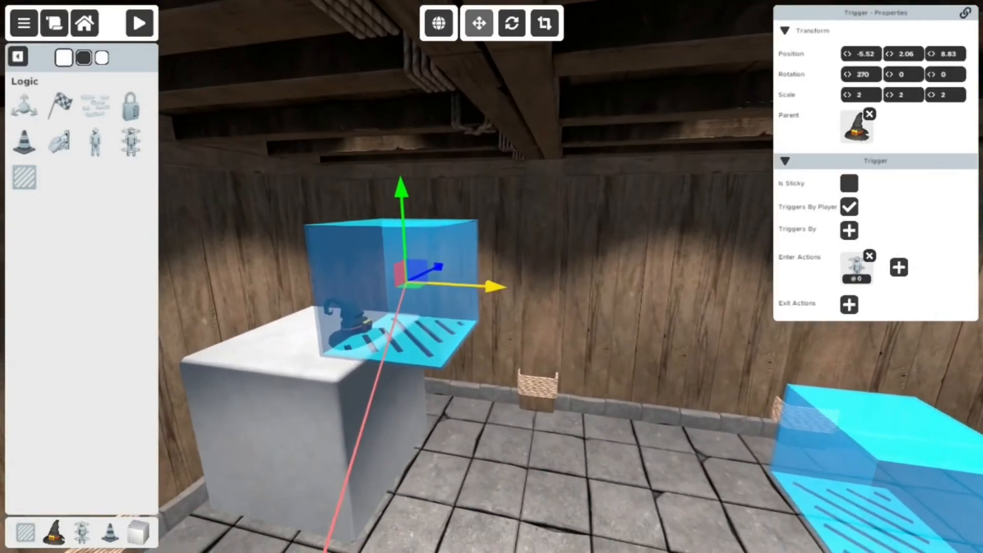
mouse_move(495, 283)
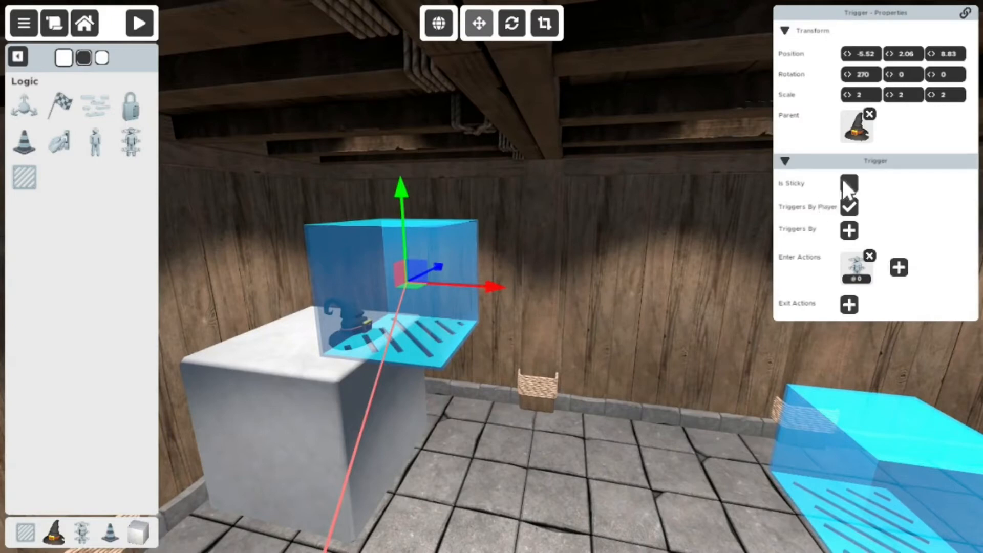
mouse_move(849, 188)
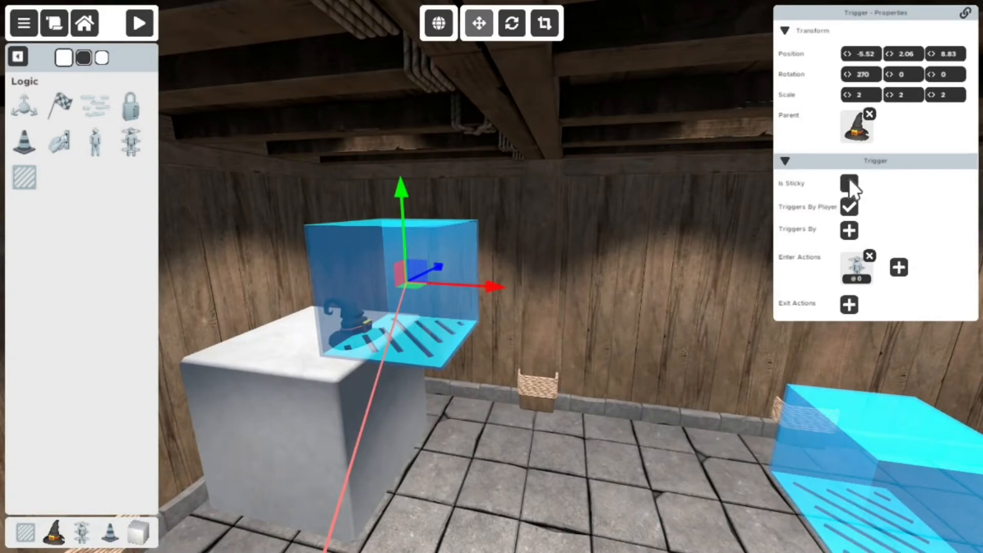
- Tick Is Sticky on the trigger attached to the witch hat
click(849, 183)
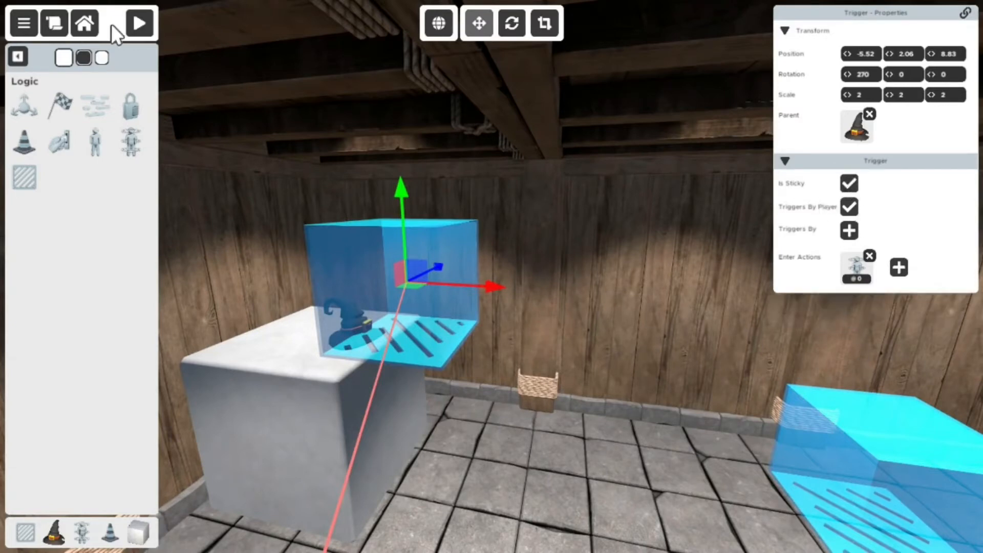
mouse_move(139, 23)
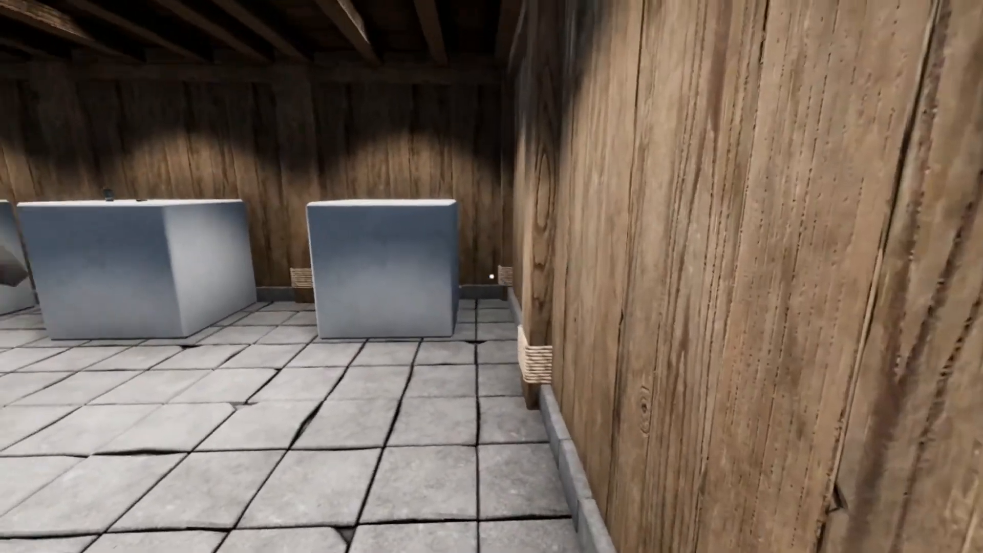
mouse_move(492, 277)
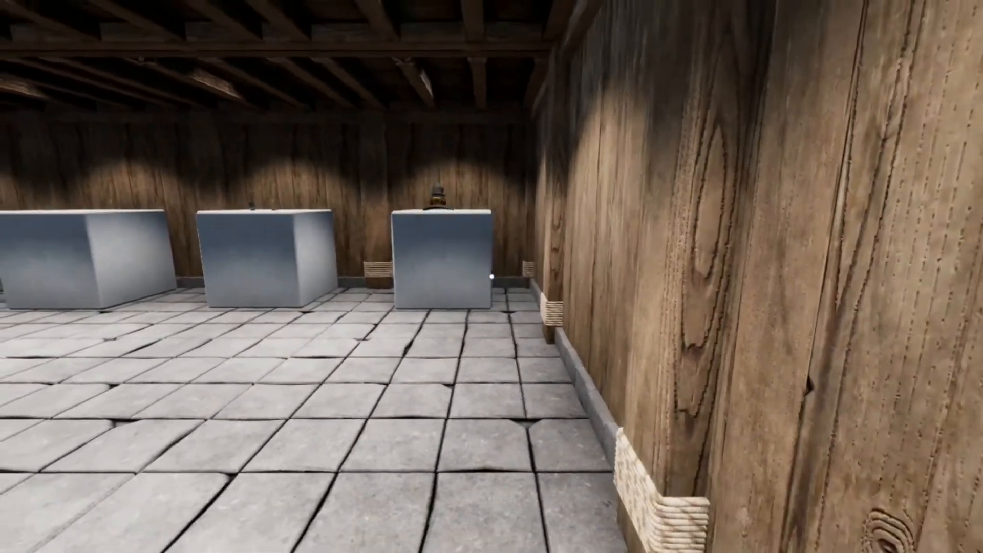
mouse_move(492, 277)
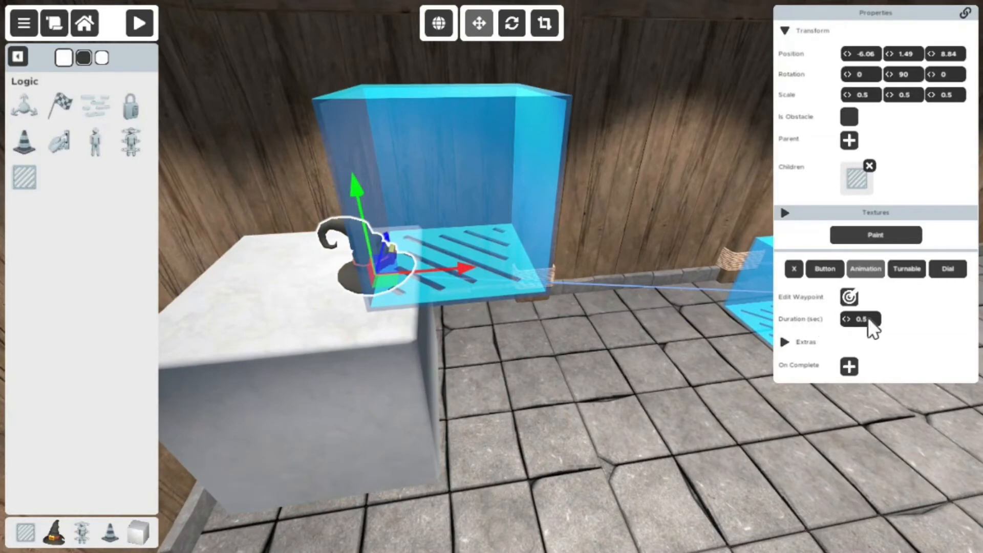
- Set the hat animation's Duration to 2 and its Extras start Delay to 0
triple_click(860, 319)
text(2)
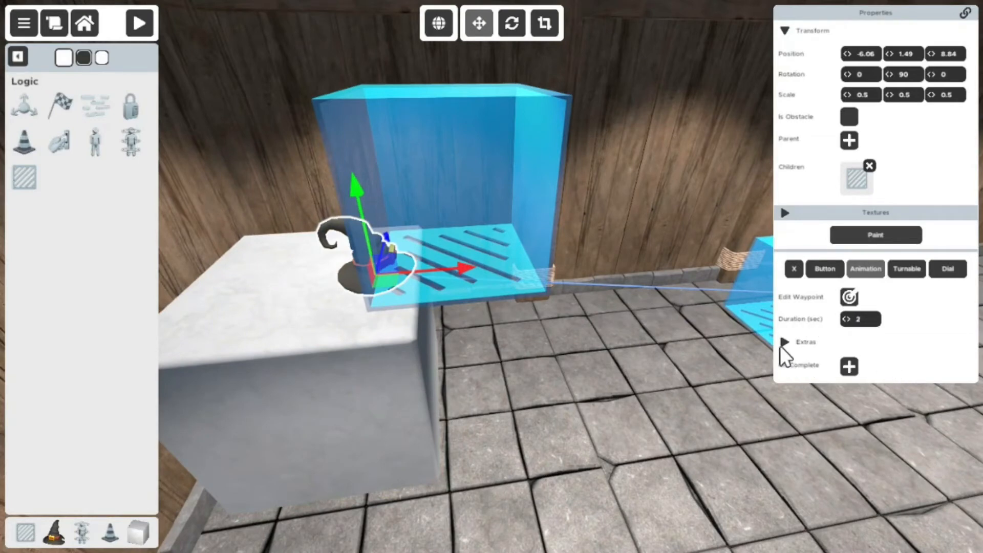
click(785, 341)
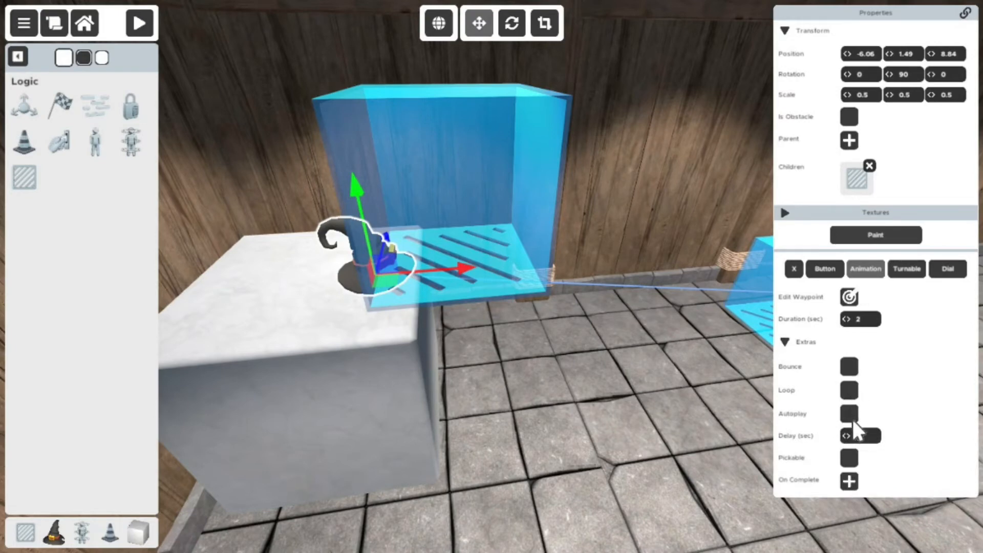
click(847, 435)
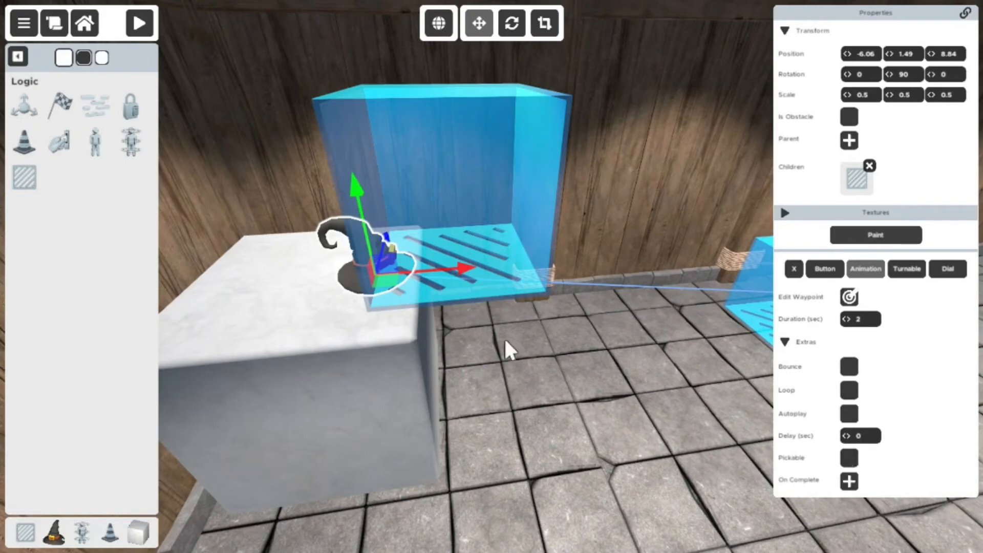
mouse_move(859, 502)
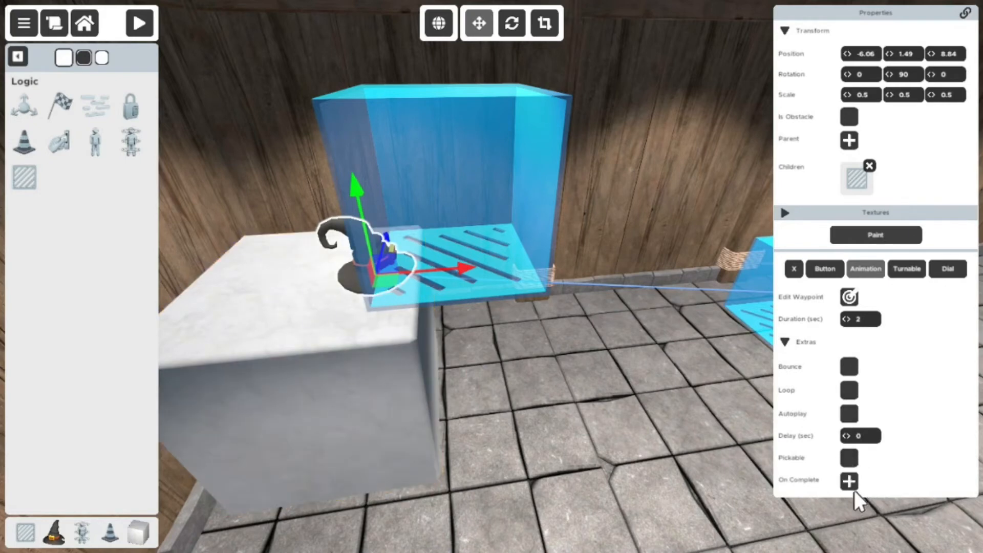
mouse_move(852, 492)
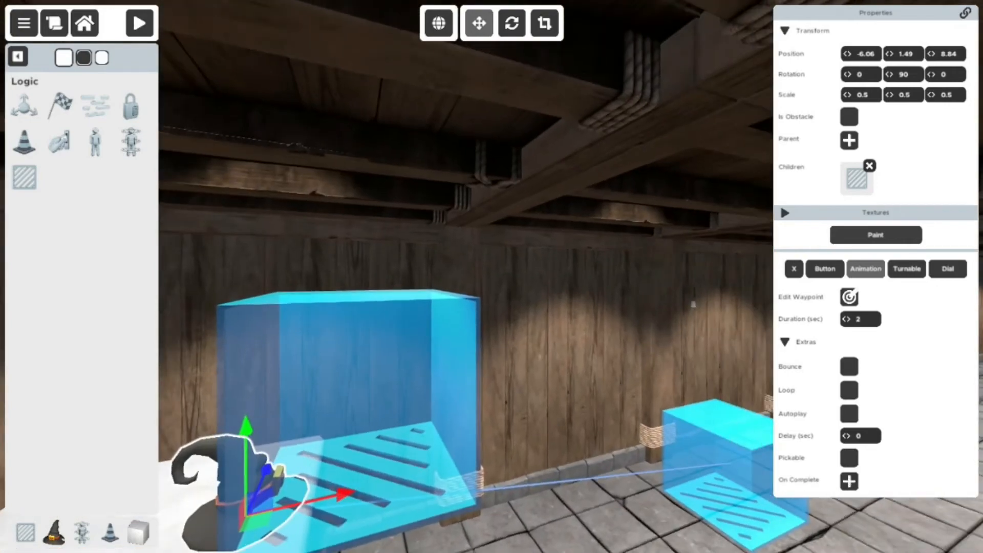
mouse_move(139, 23)
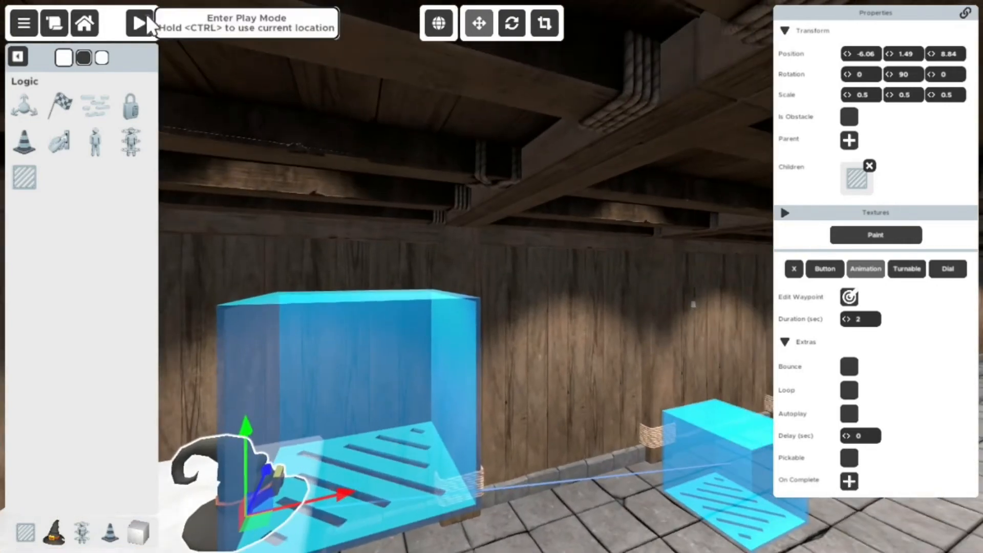
- Test the hat animation in Play Mode, then change its Duration to 0
click(137, 22)
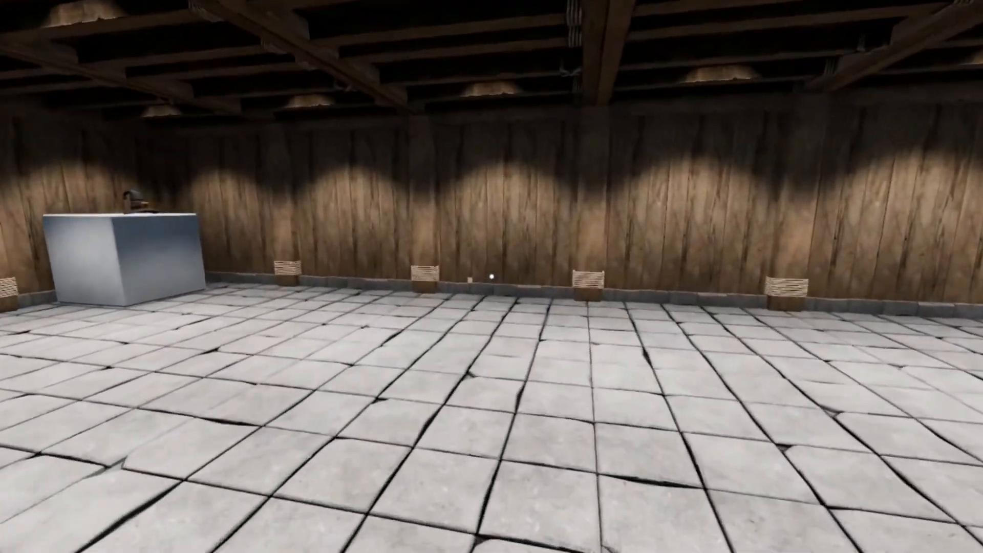
mouse_move(492, 277)
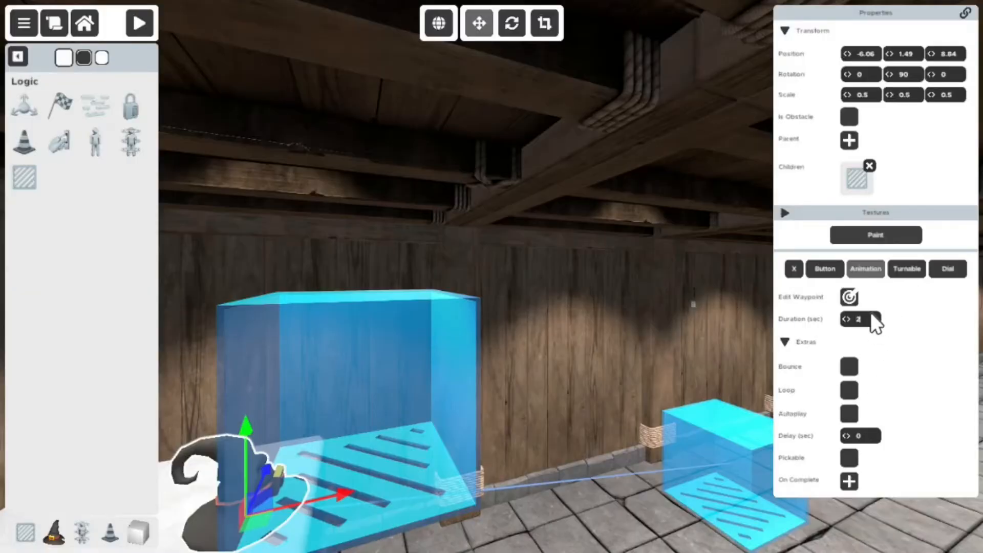
click(846, 319)
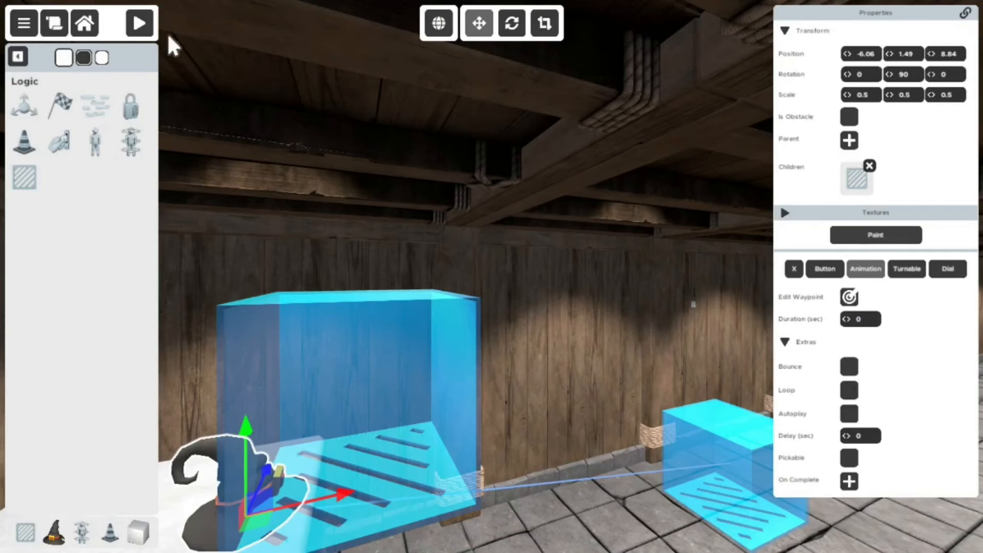
click(138, 23)
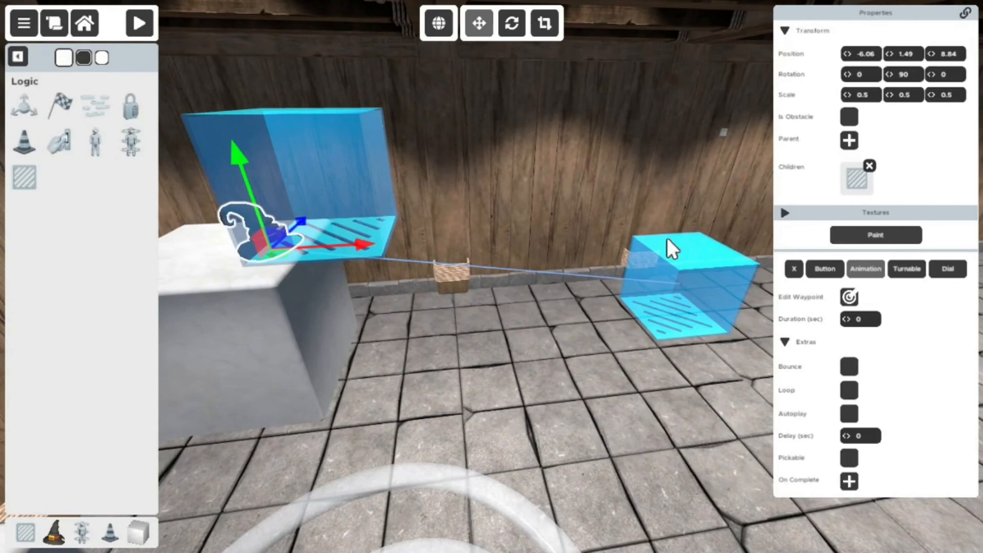
mouse_move(874, 385)
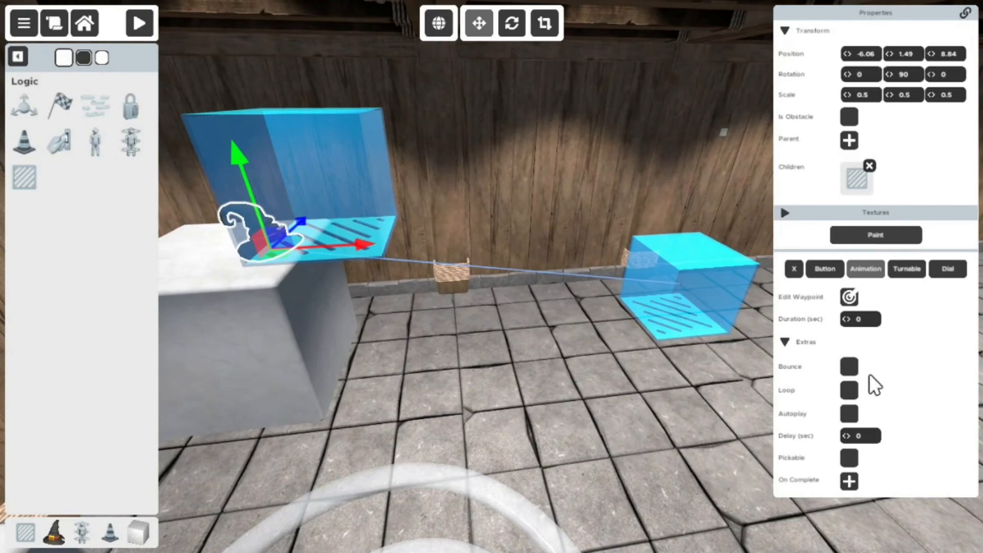
mouse_move(272, 145)
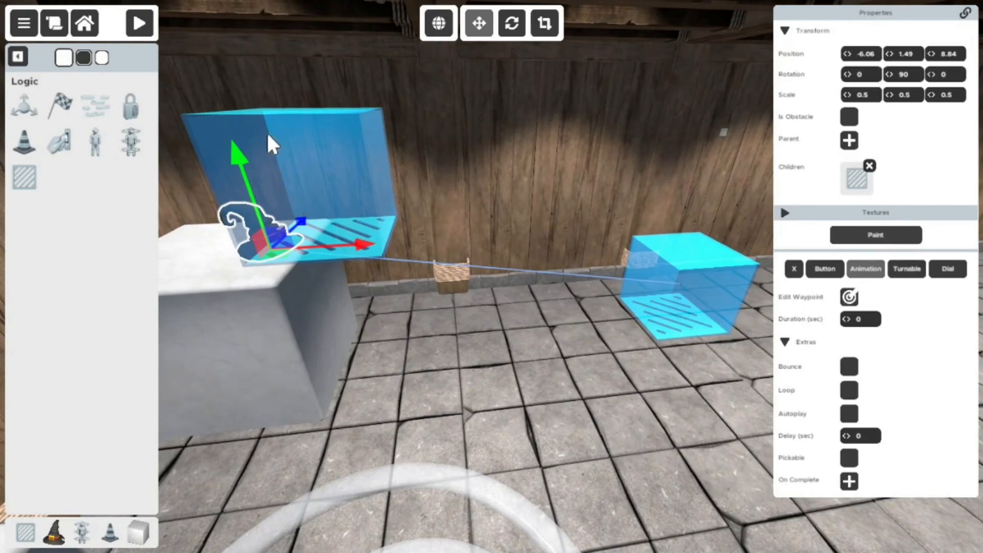
mouse_move(182, 492)
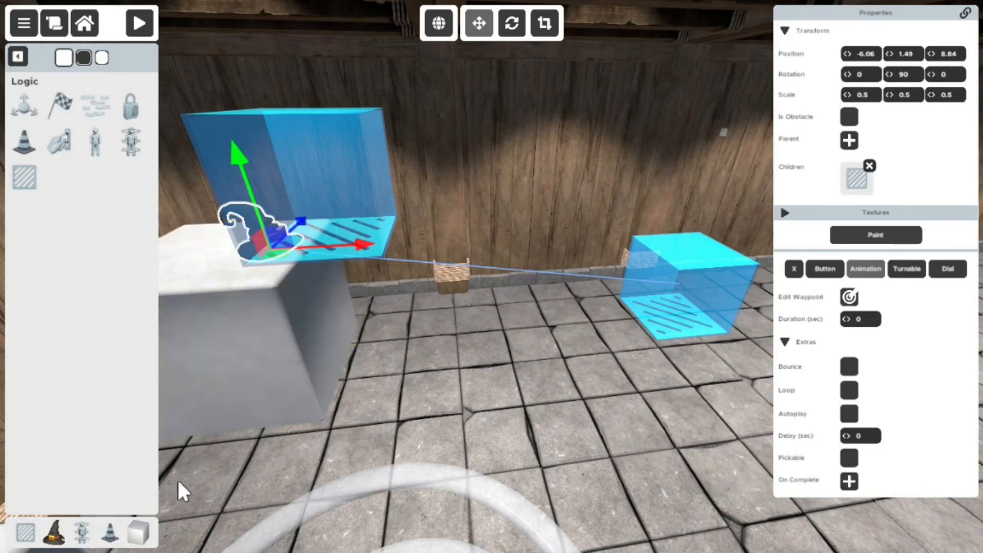